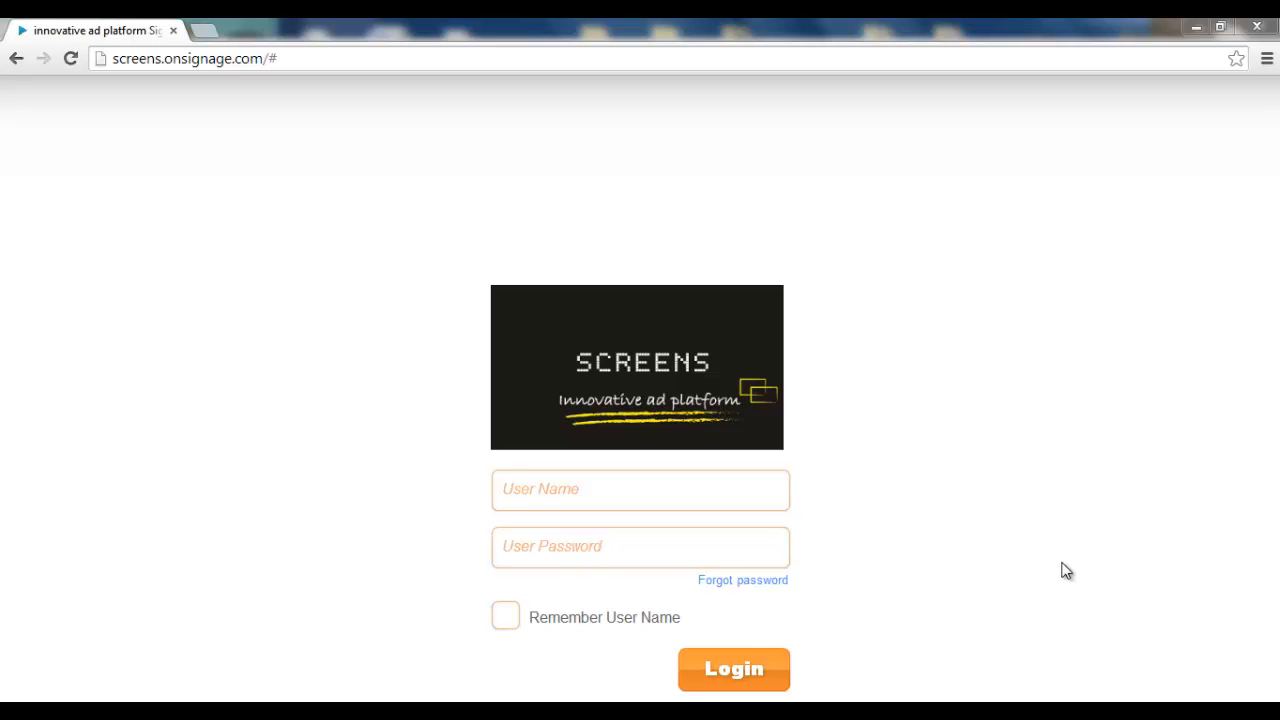
{"action": "left_click", "coordinate": [640, 490]}
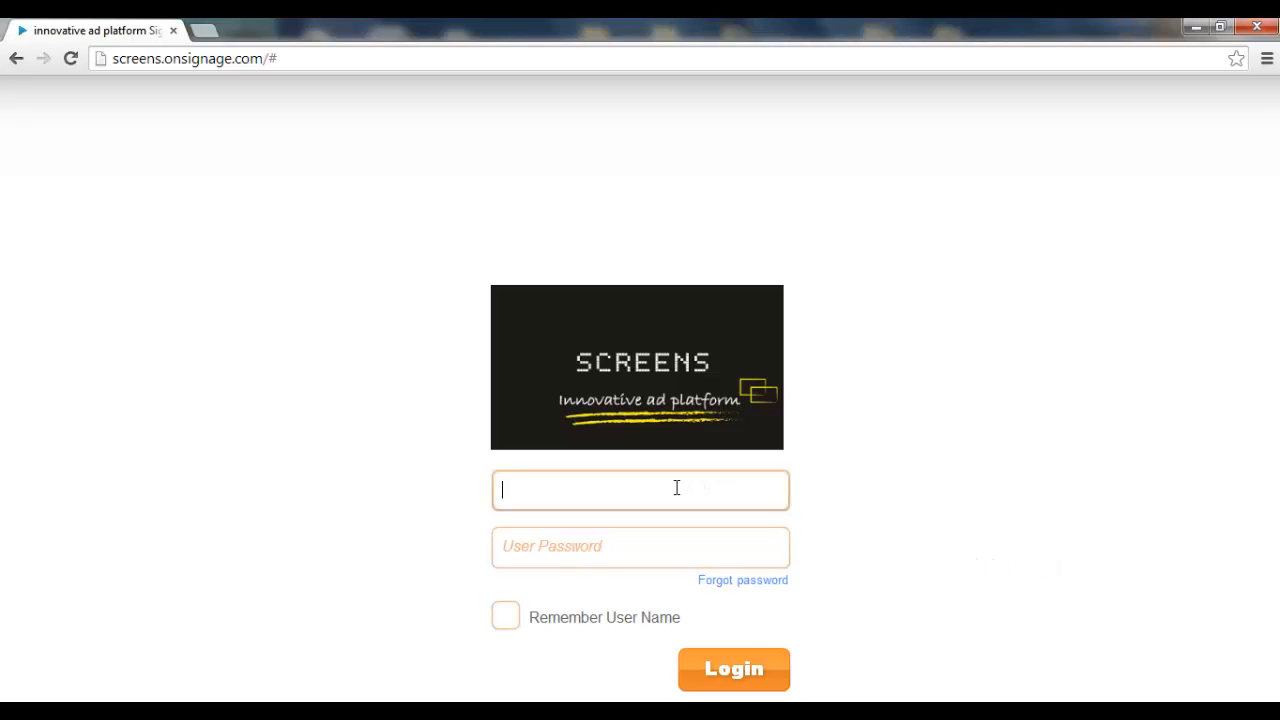
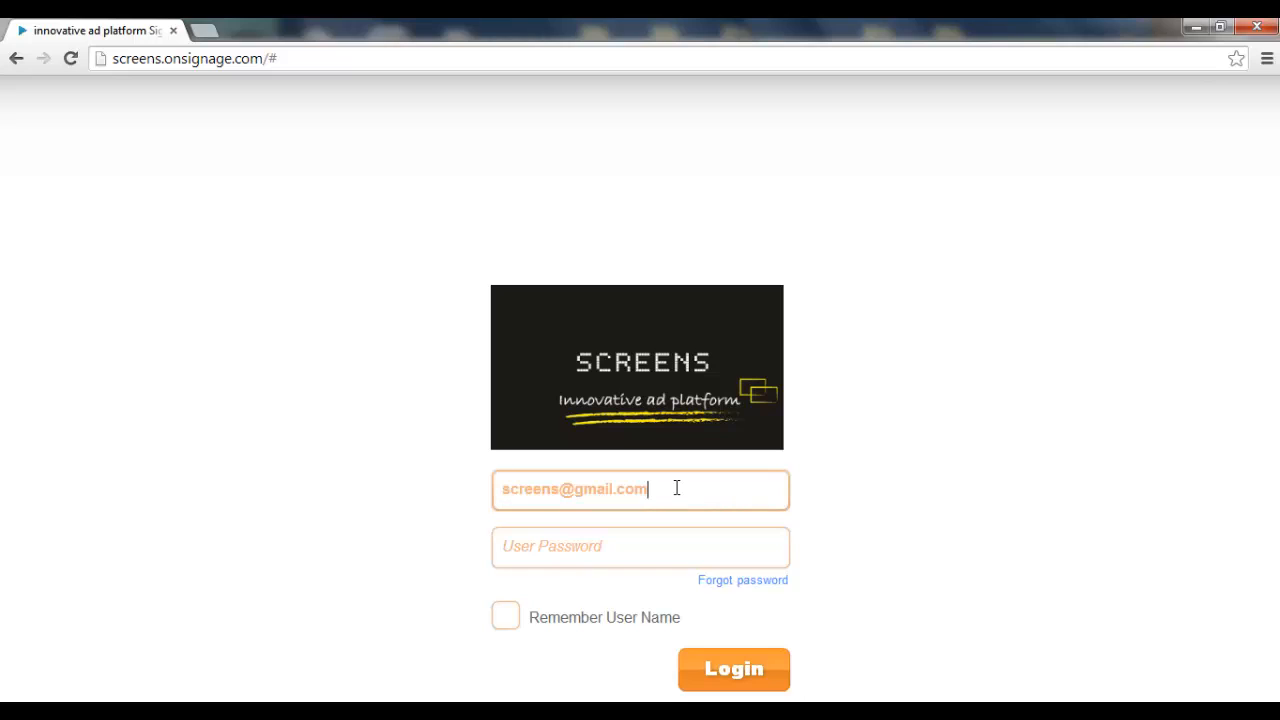
{"action": "type", "text": "***"}
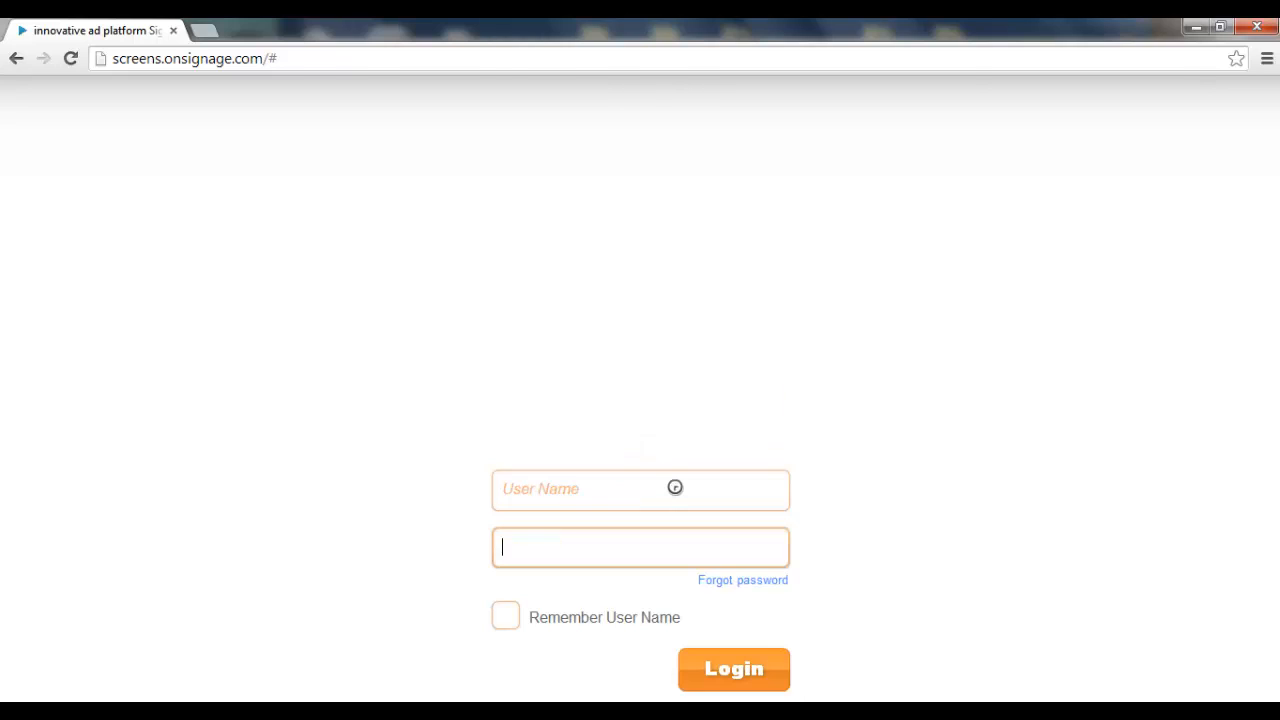
{"action": "left_click", "coordinate": [732, 668]}
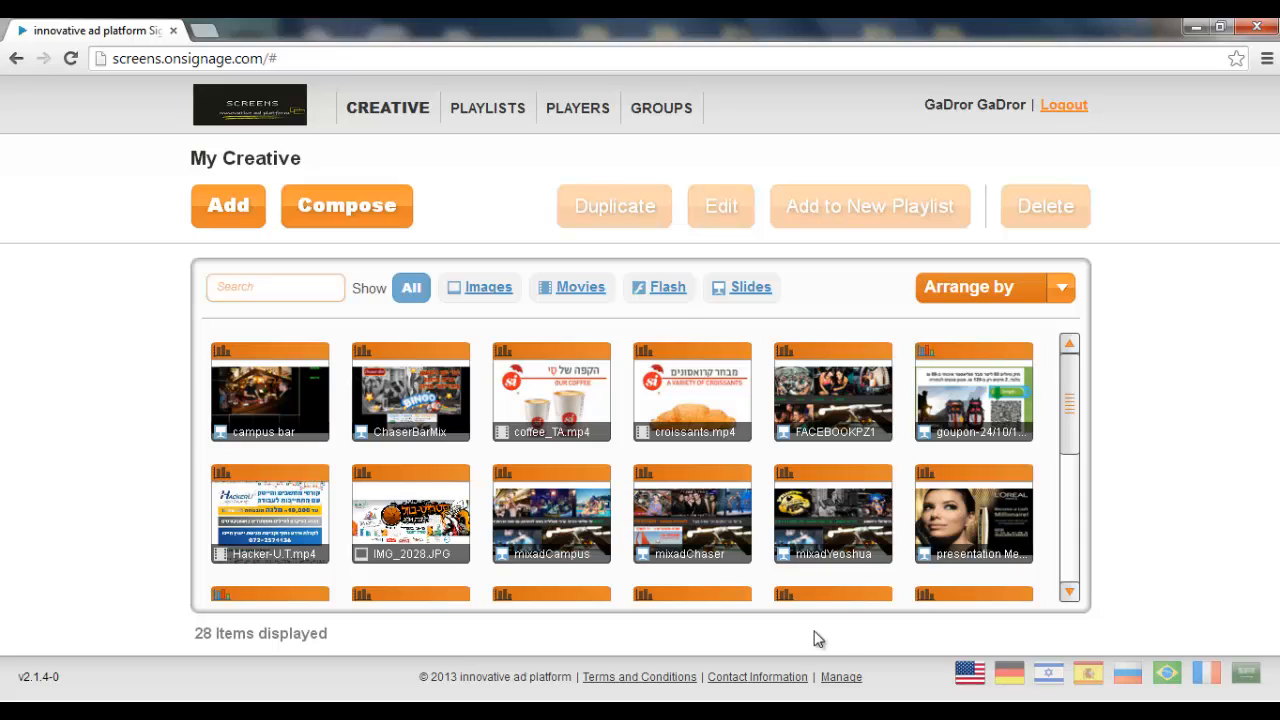
{"action": "mouse_move", "coordinate": [840, 676]}
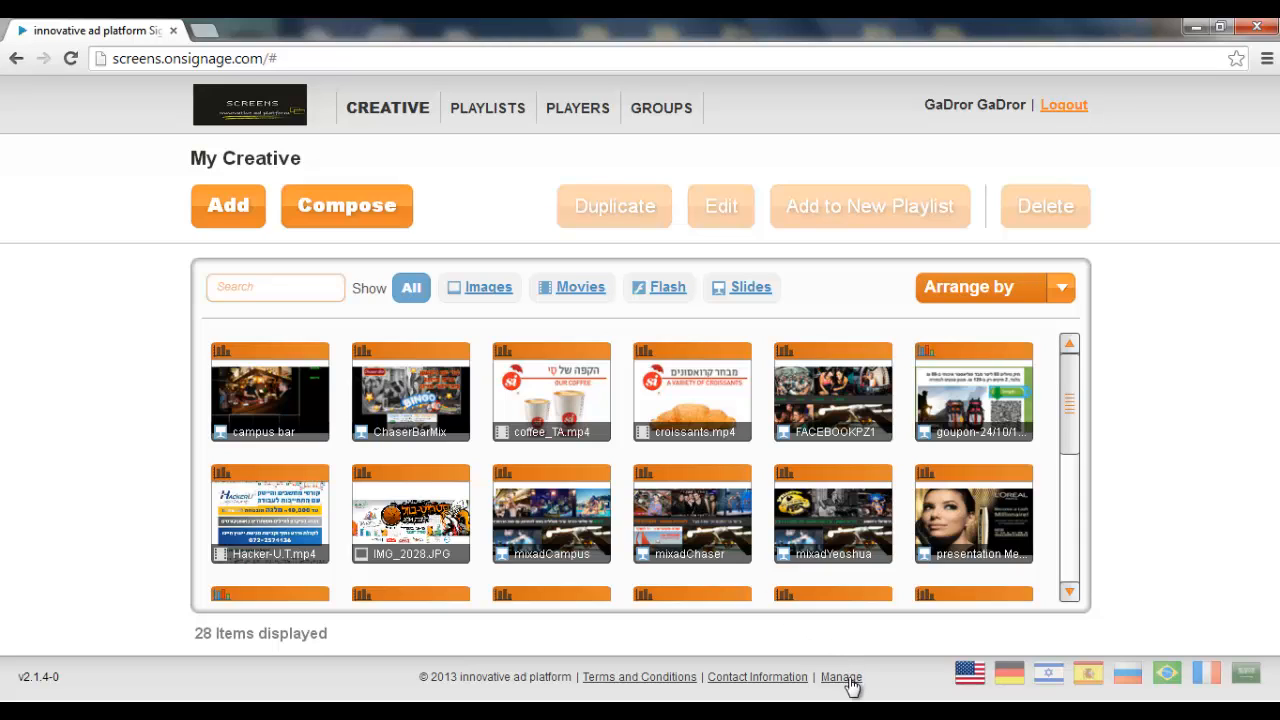
{"action": "mouse_move", "coordinate": [852, 684]}
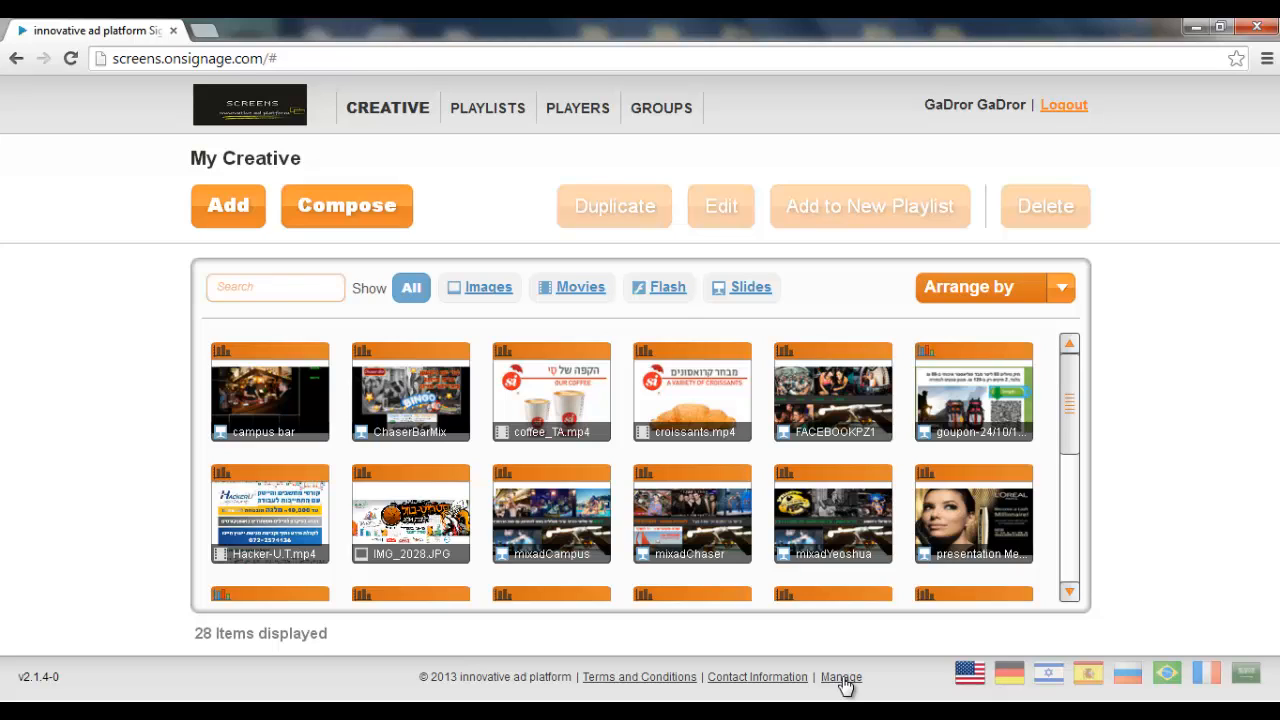
- Follow the footer Manage link to open the Management Console login in a new tab
{"action": "left_click", "coordinate": [838, 676]}
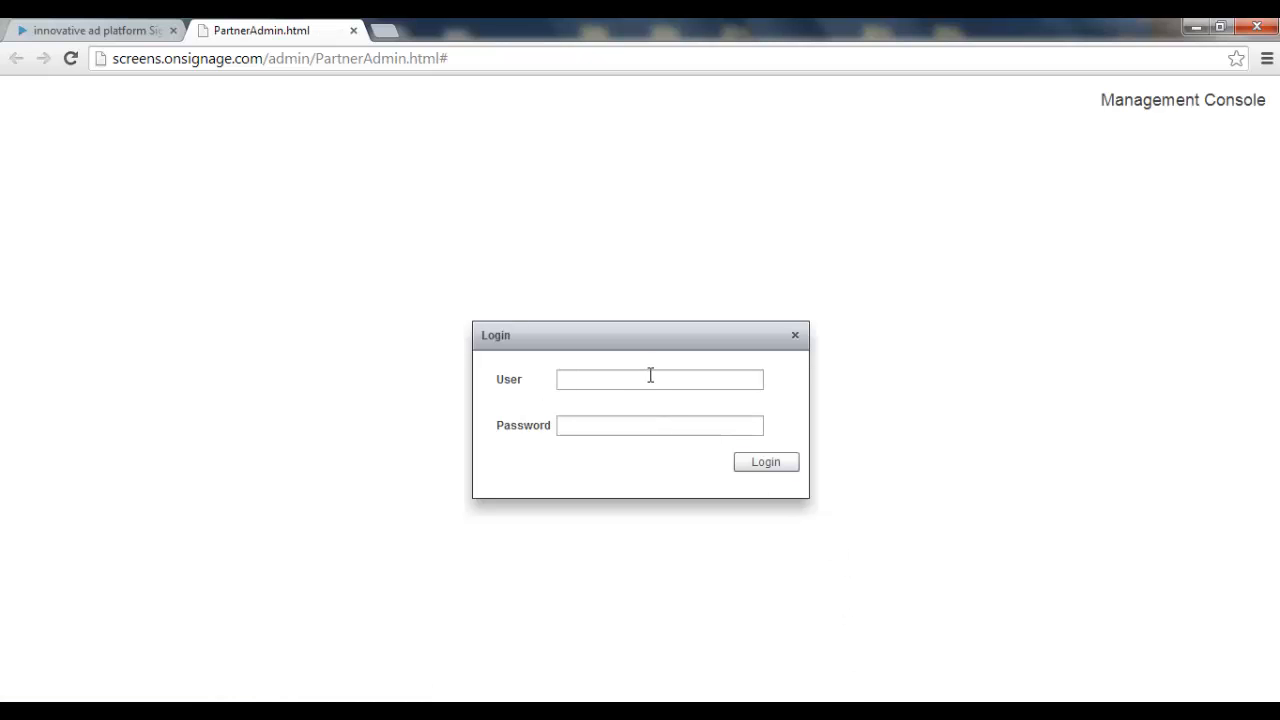
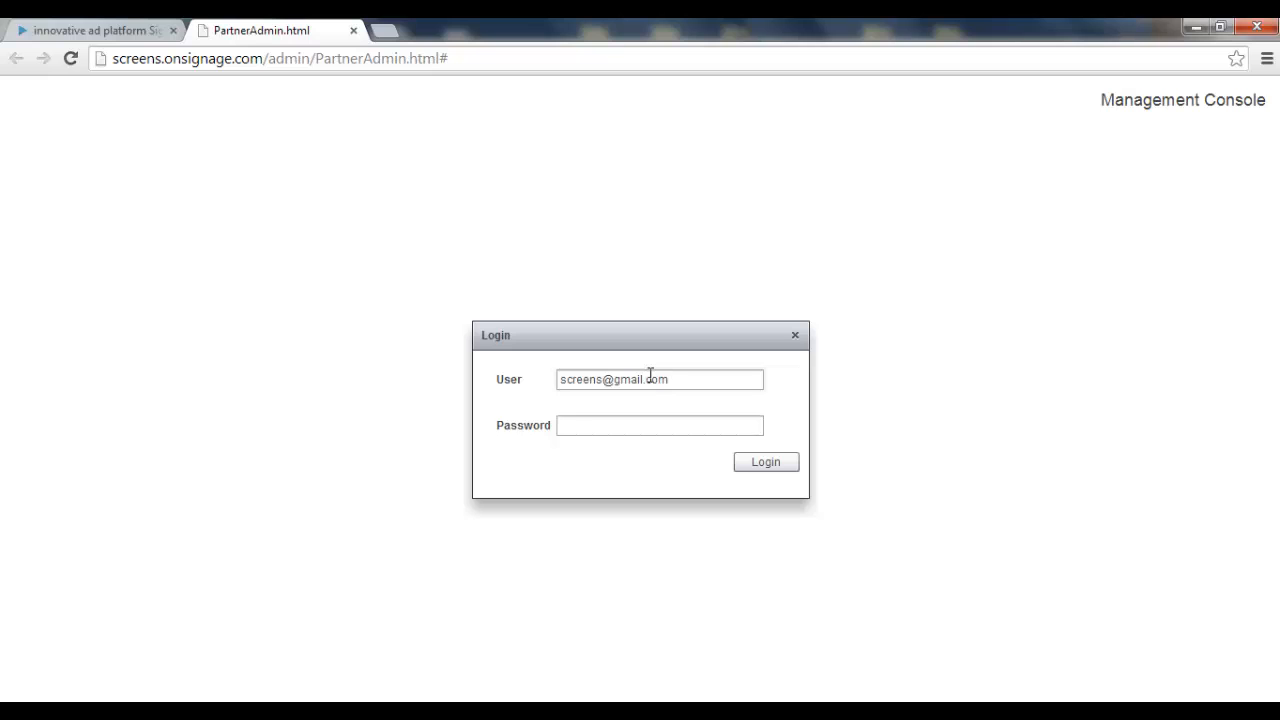
{"action": "left_click", "coordinate": [660, 426]}
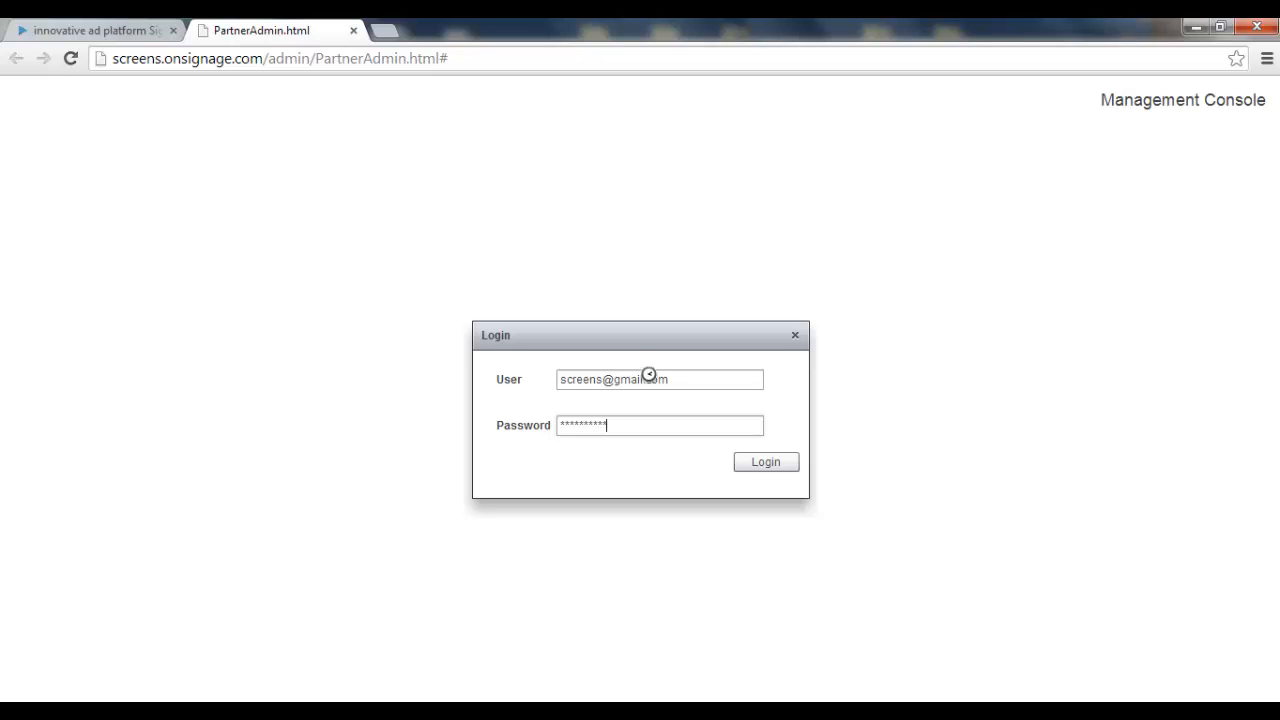
{"action": "left_click", "coordinate": [768, 460]}
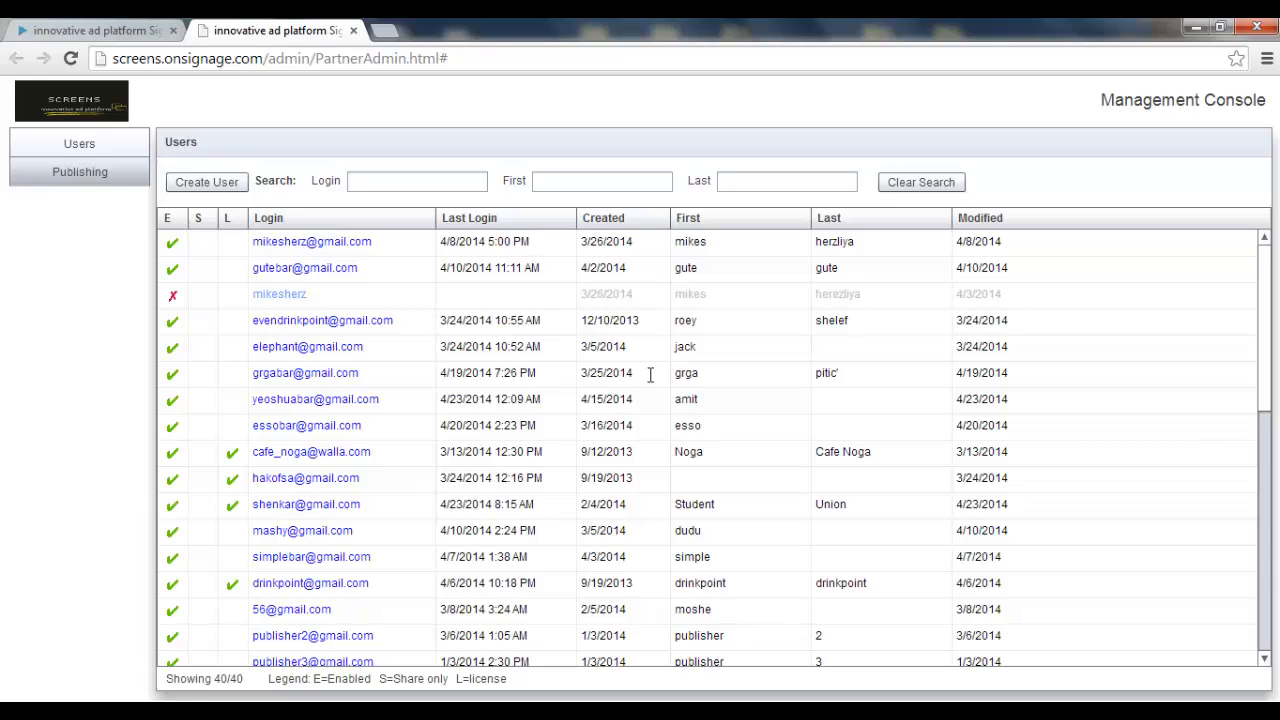
{"action": "mouse_move", "coordinate": [652, 380]}
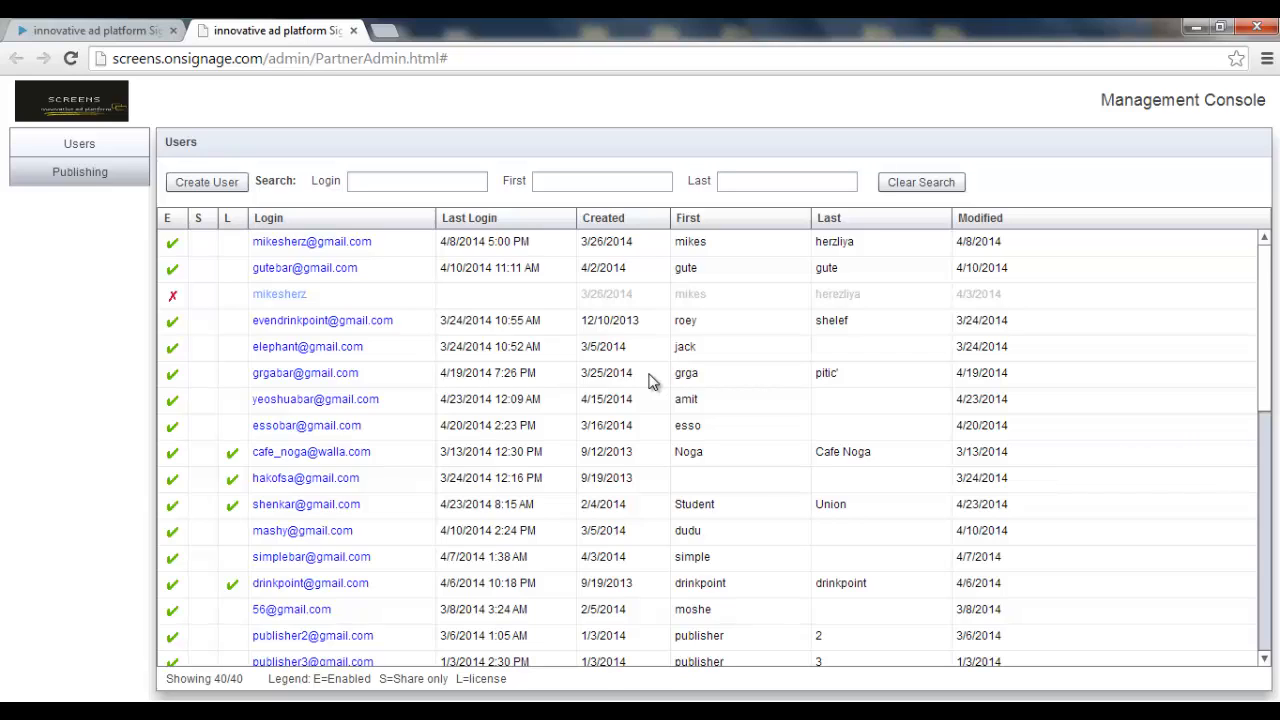
{"action": "mouse_move", "coordinate": [616, 332]}
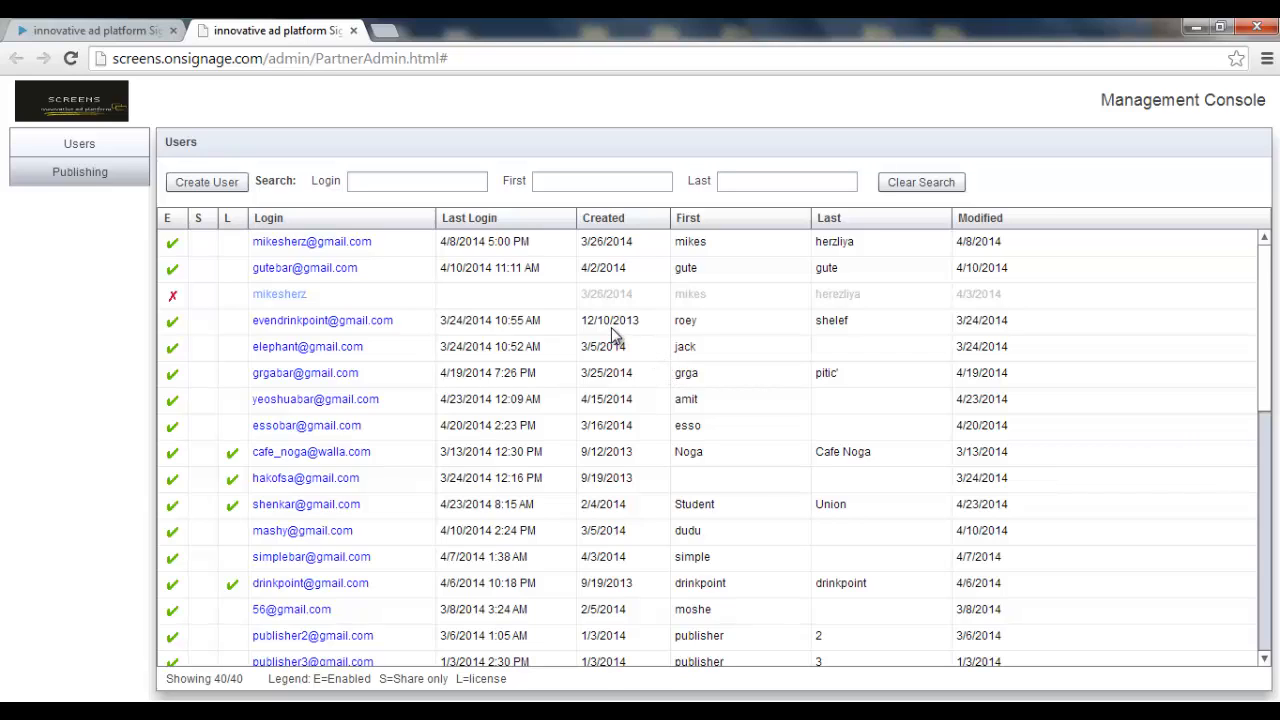
{"action": "mouse_move", "coordinate": [184, 232]}
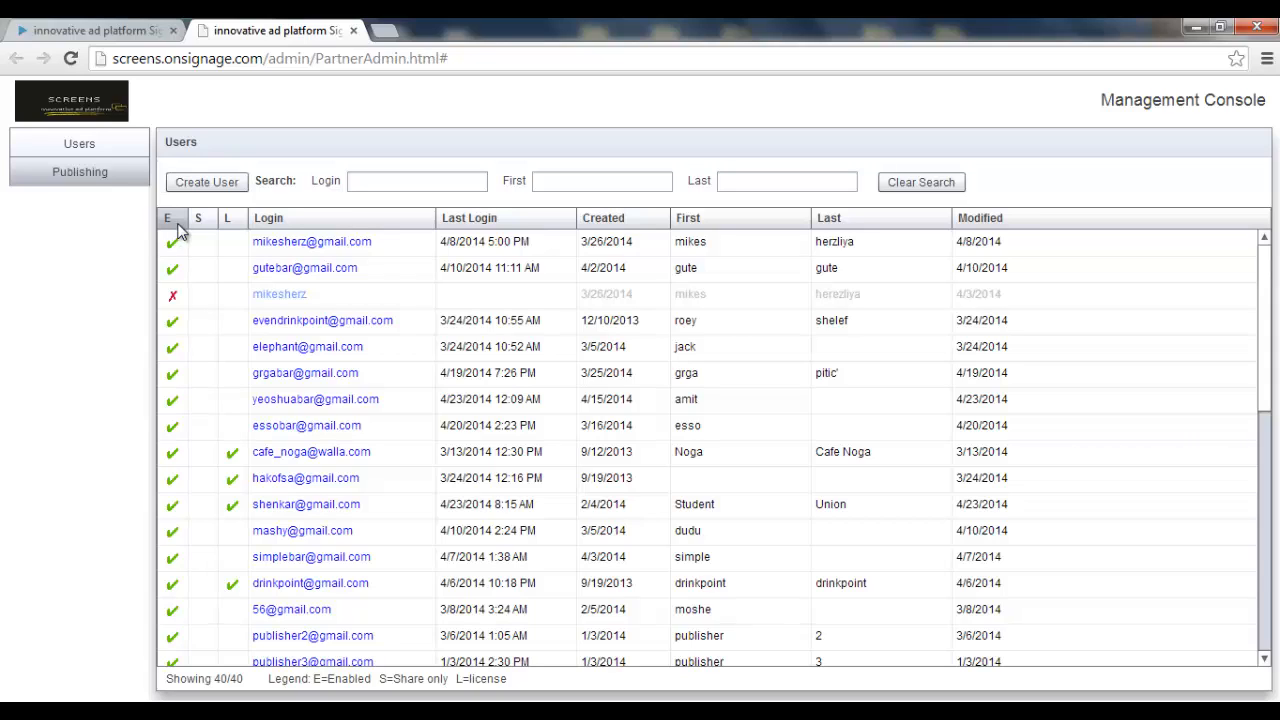
{"action": "mouse_move", "coordinate": [202, 224]}
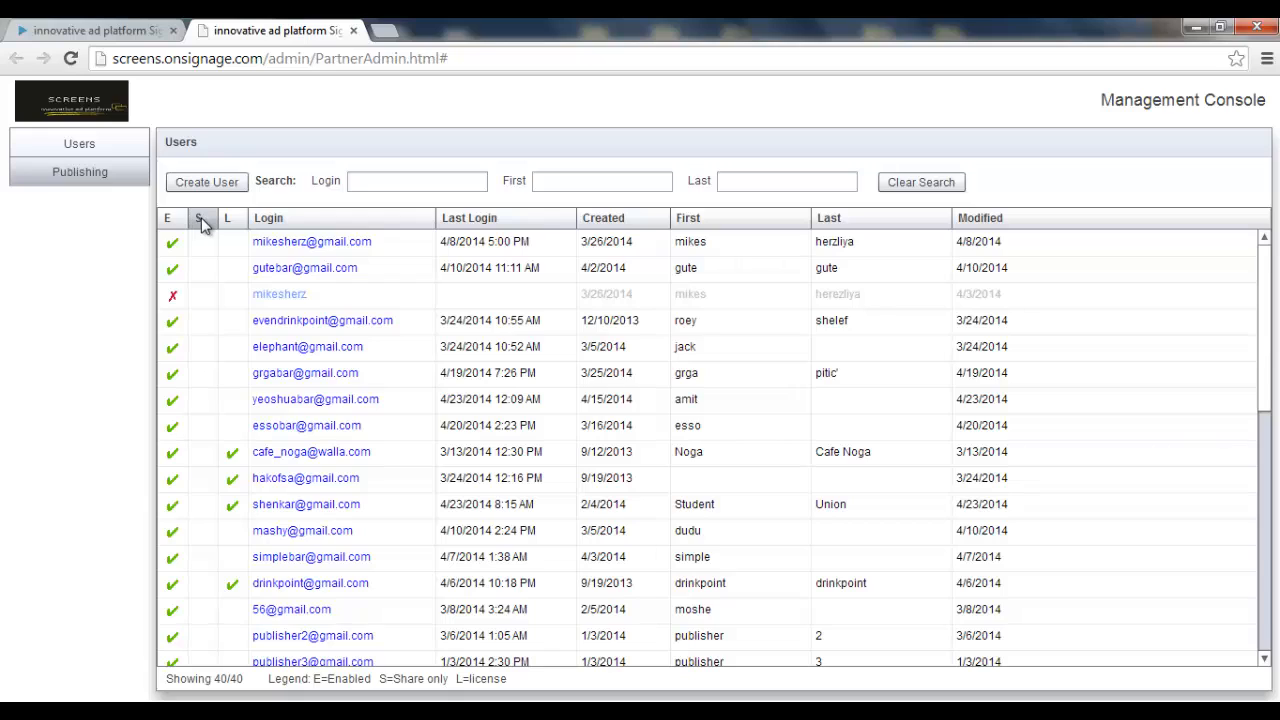
{"action": "mouse_move", "coordinate": [232, 228]}
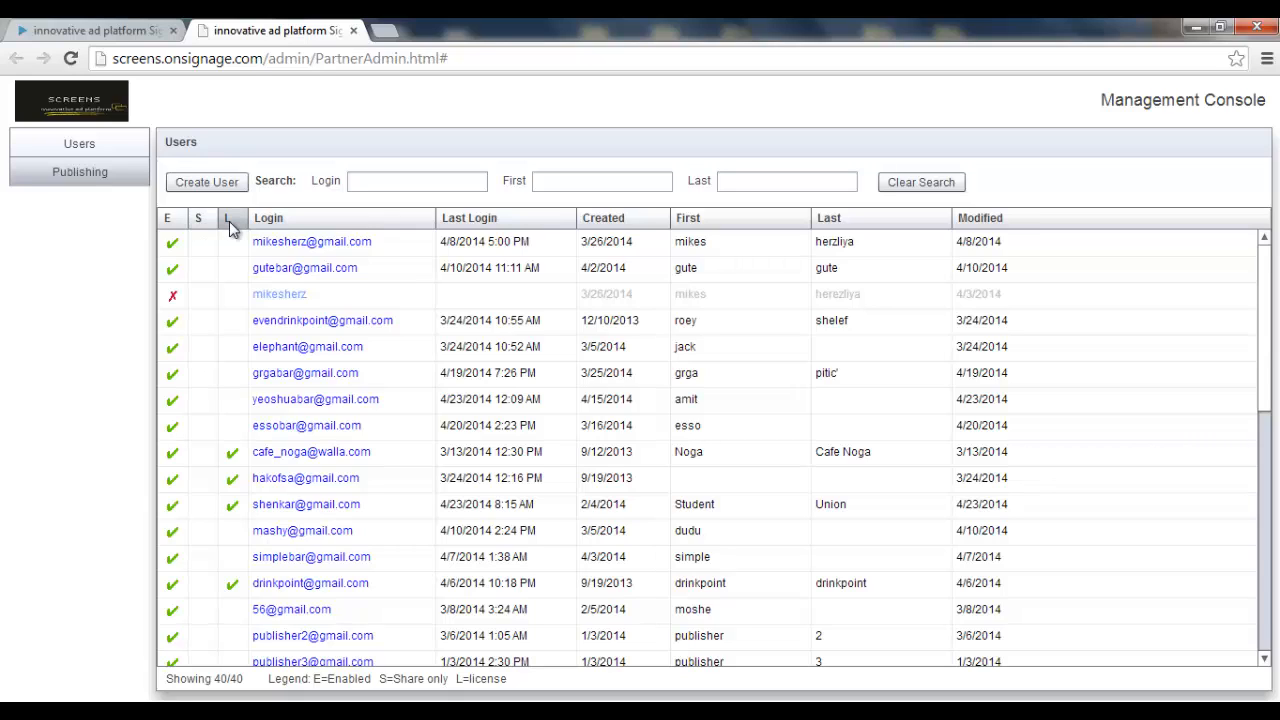
{"action": "mouse_move", "coordinate": [236, 230]}
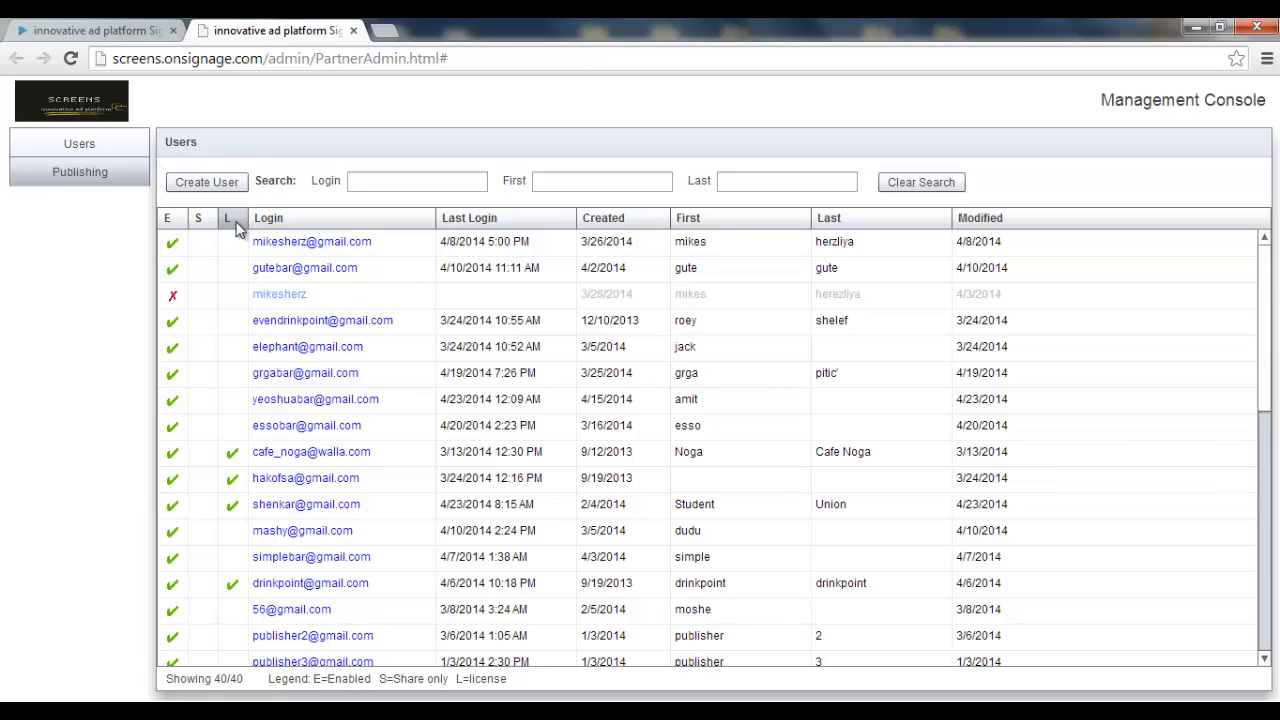
{"action": "mouse_move", "coordinate": [304, 216]}
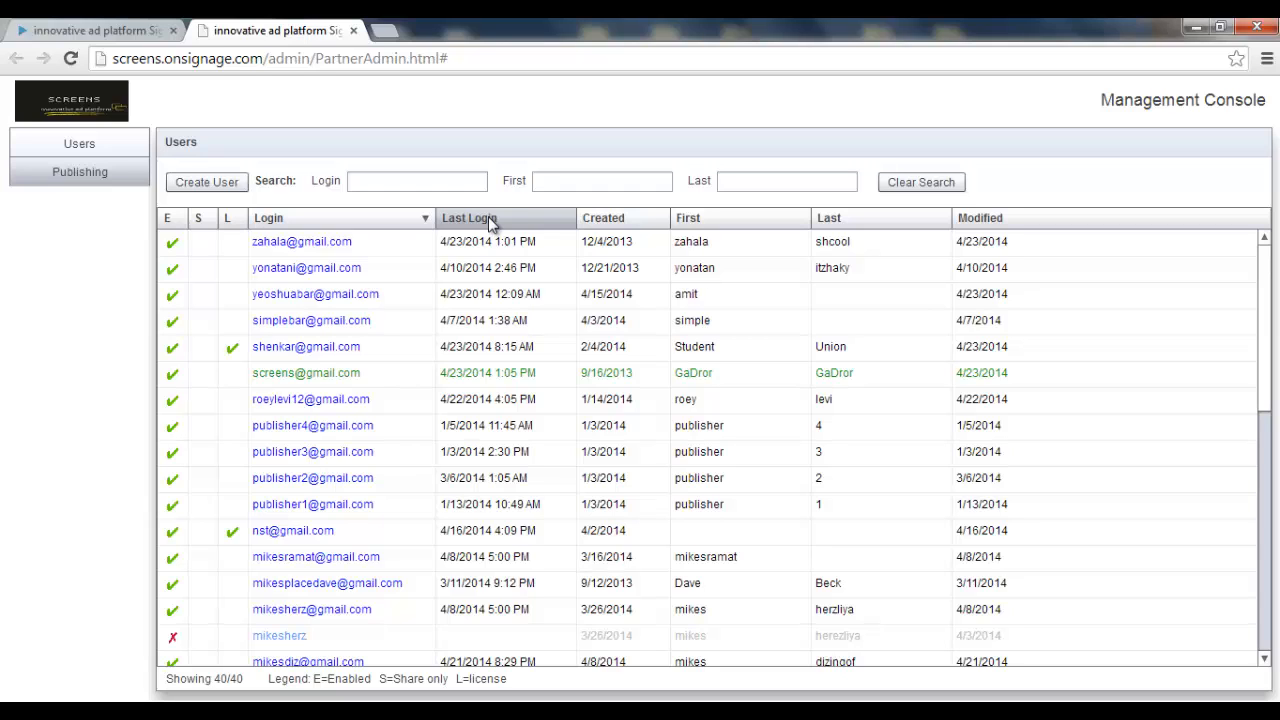
{"action": "left_click", "coordinate": [476, 216]}
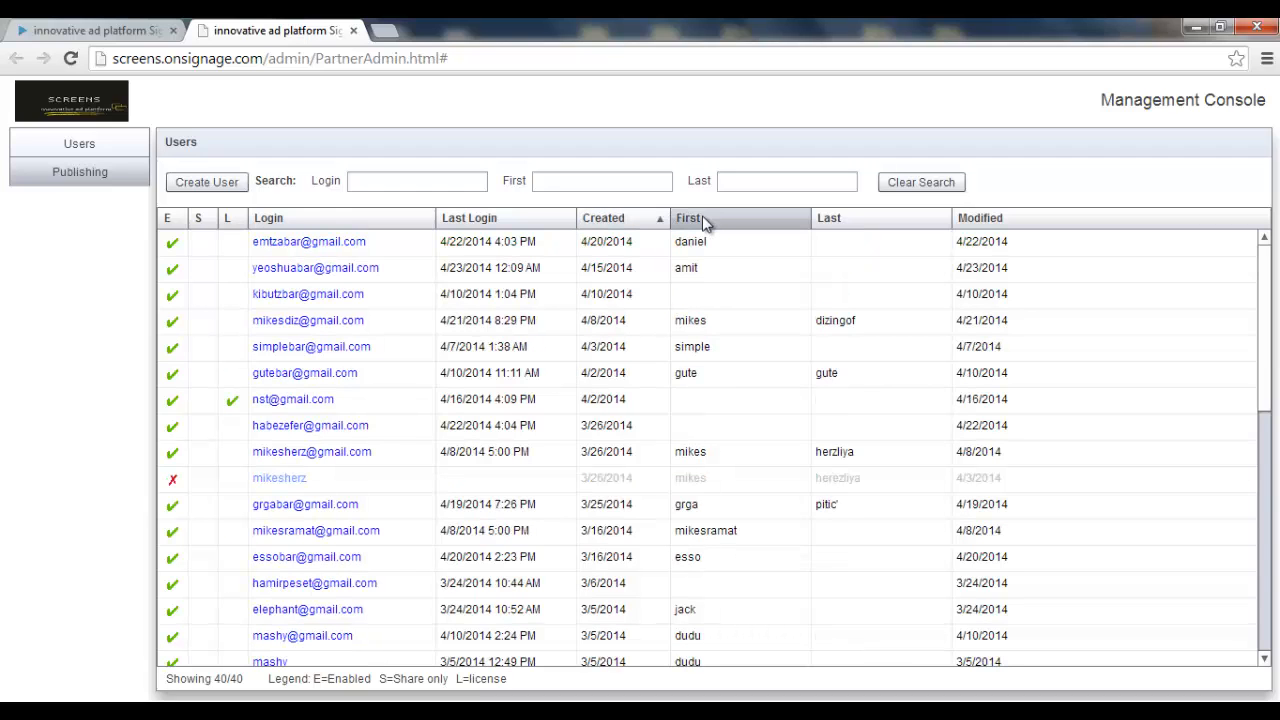
{"action": "left_click", "coordinate": [828, 216]}
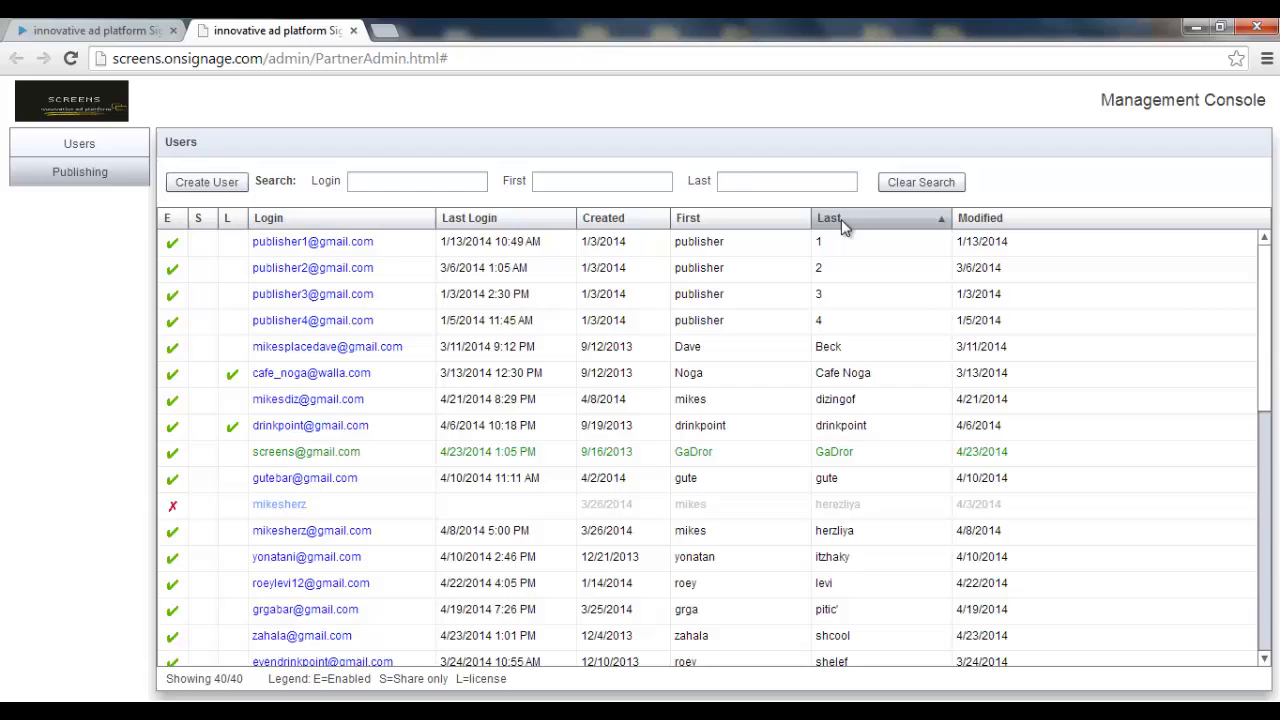
{"action": "left_click", "coordinate": [980, 216]}
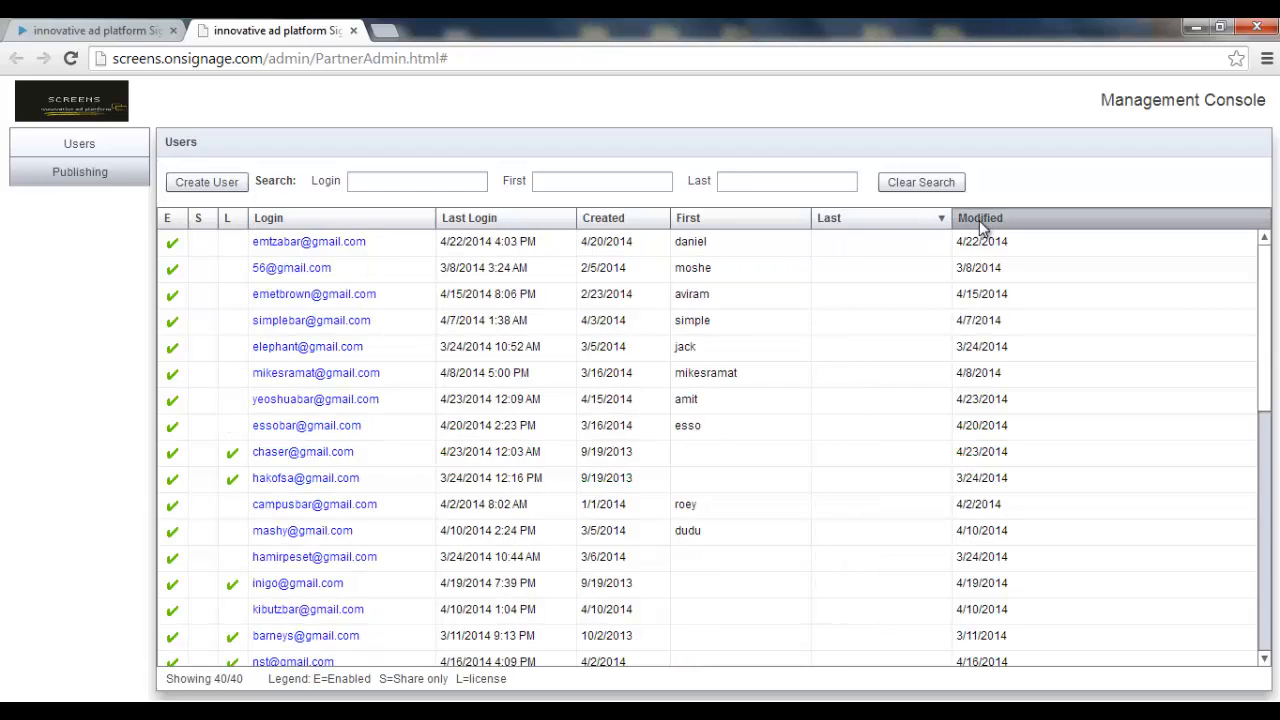
{"action": "left_click", "coordinate": [980, 216]}
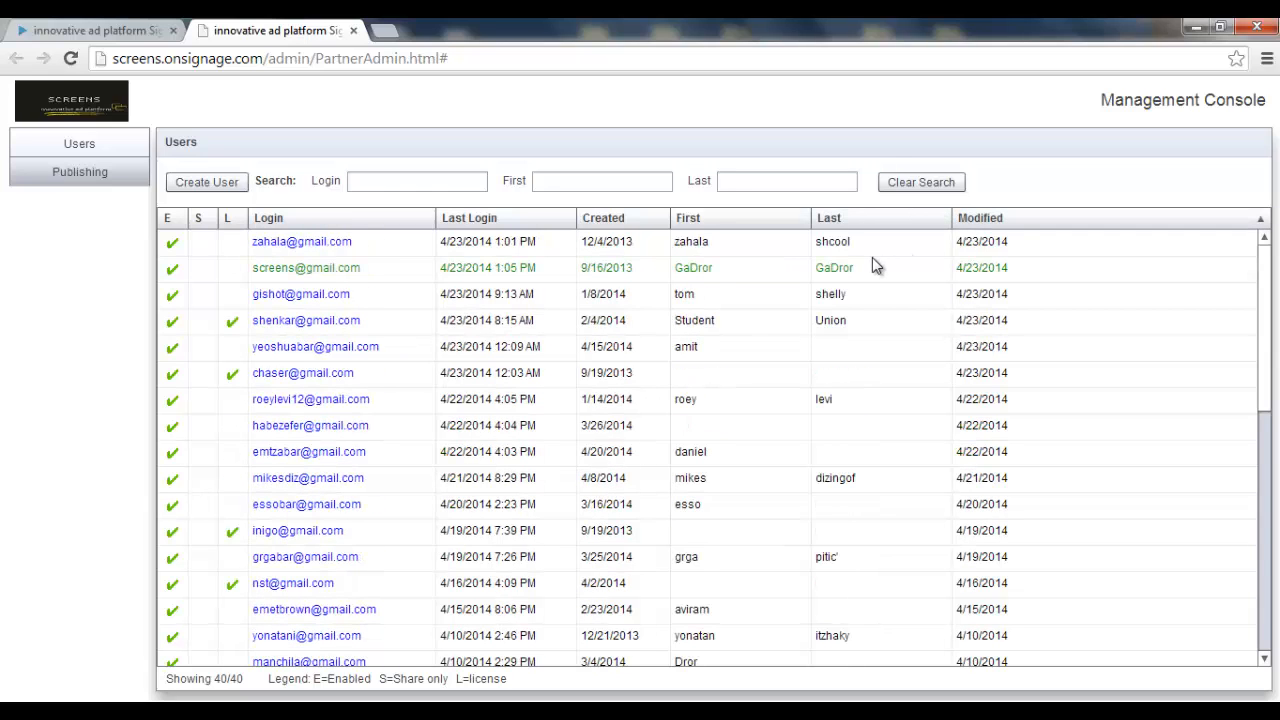
{"action": "mouse_move", "coordinate": [428, 242]}
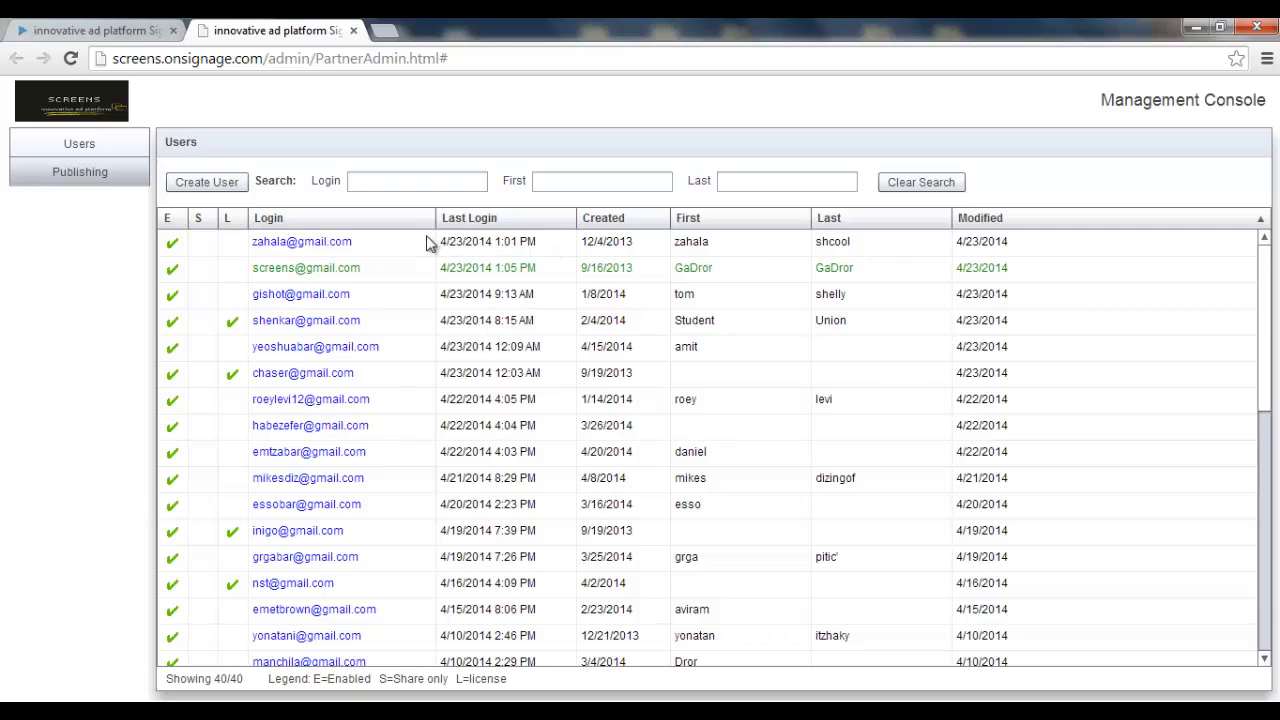
{"action": "left_click", "coordinate": [416, 180]}
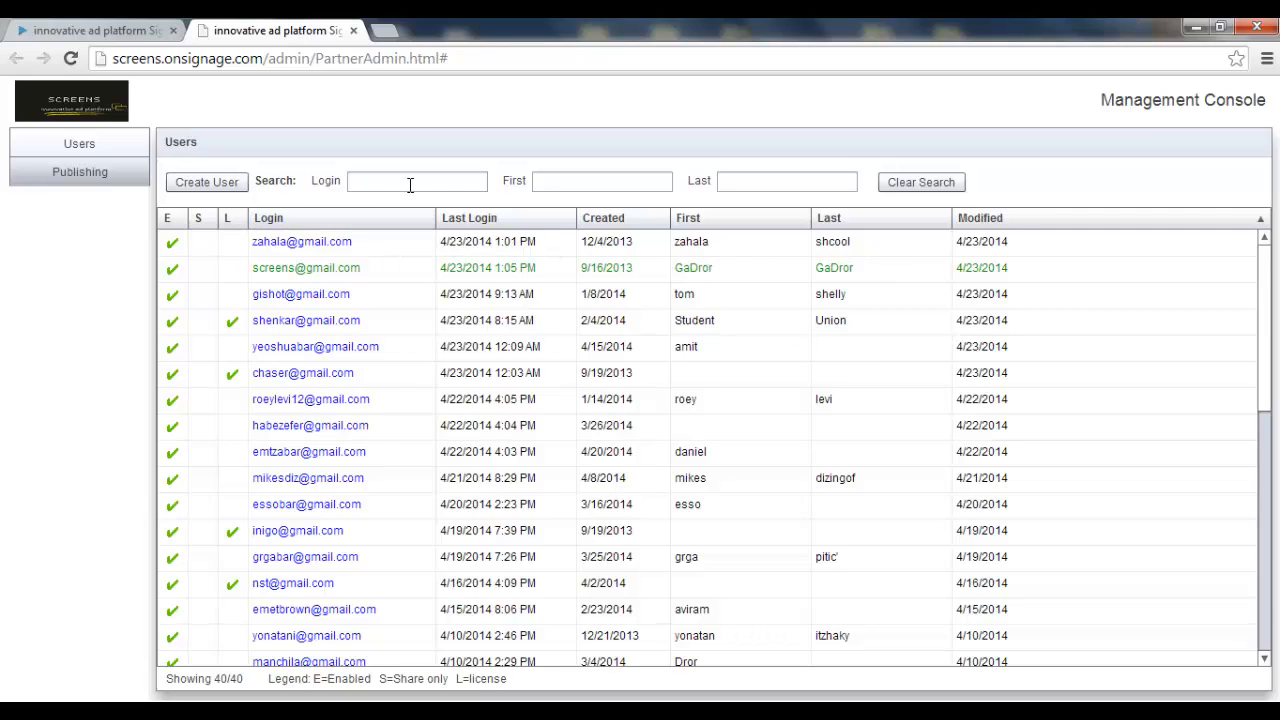
{"action": "mouse_move", "coordinate": [402, 184]}
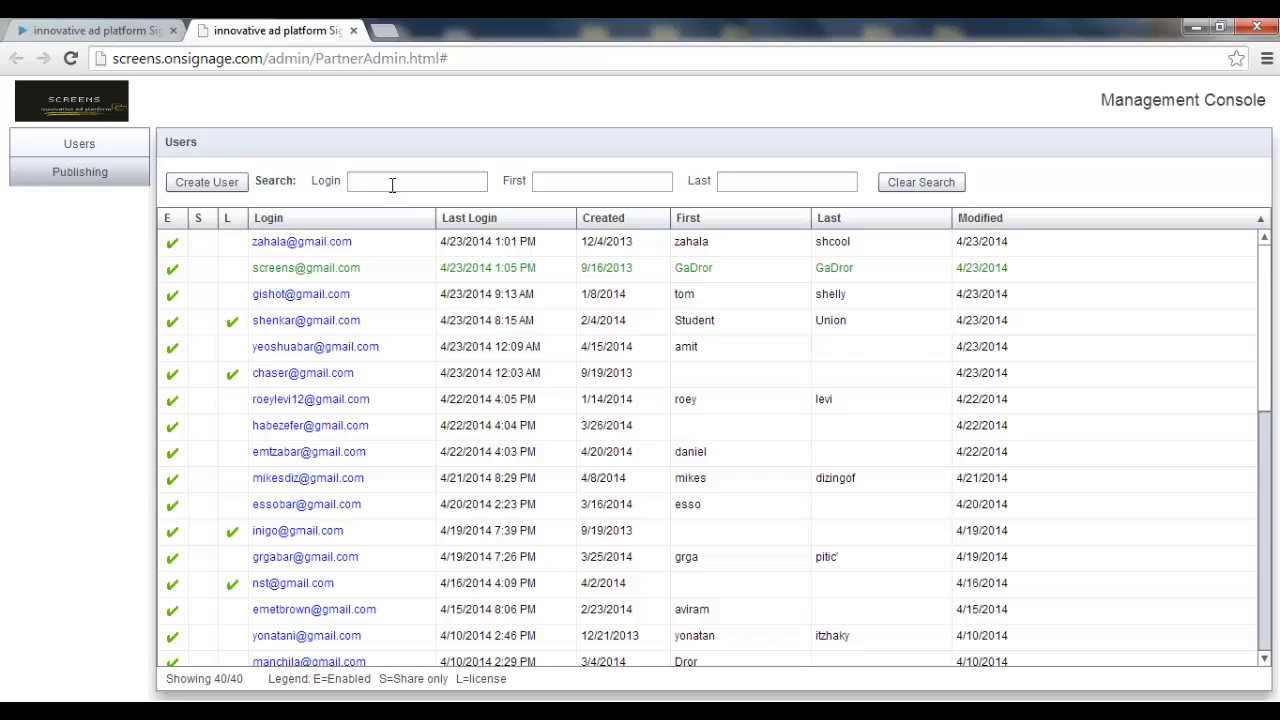
{"action": "left_click", "coordinate": [392, 180]}
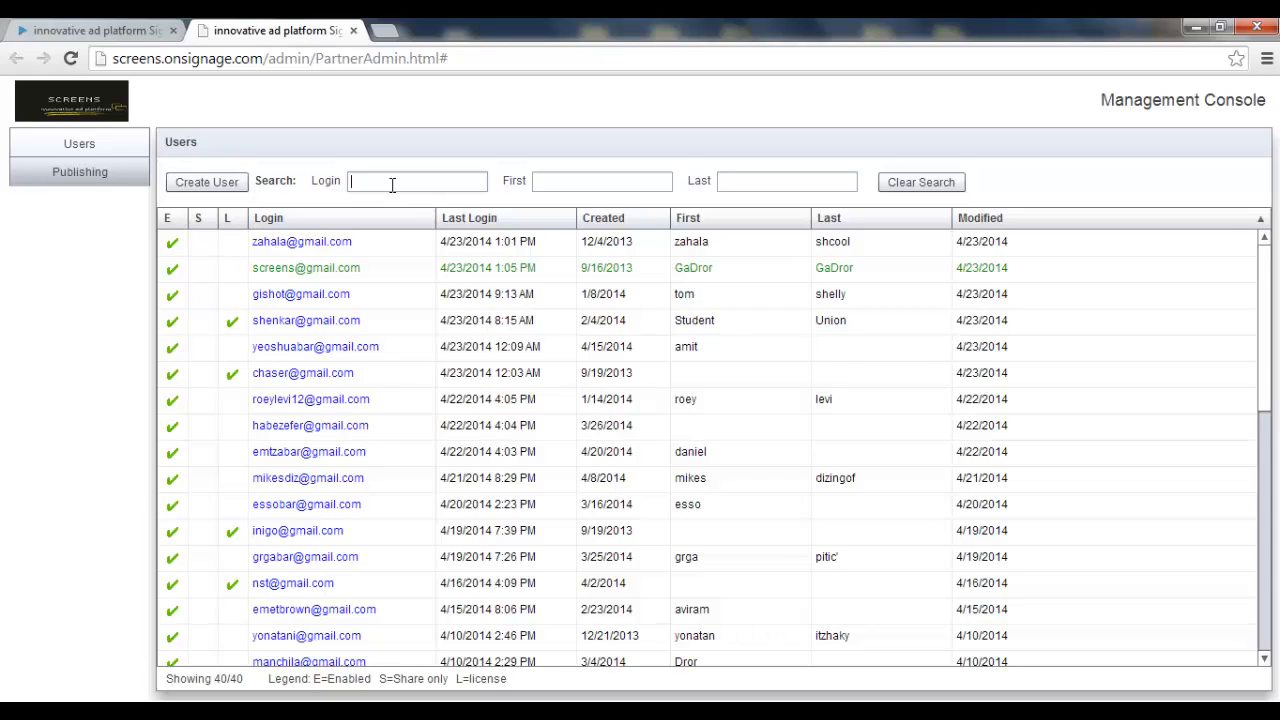
{"action": "type", "text": "yo"}
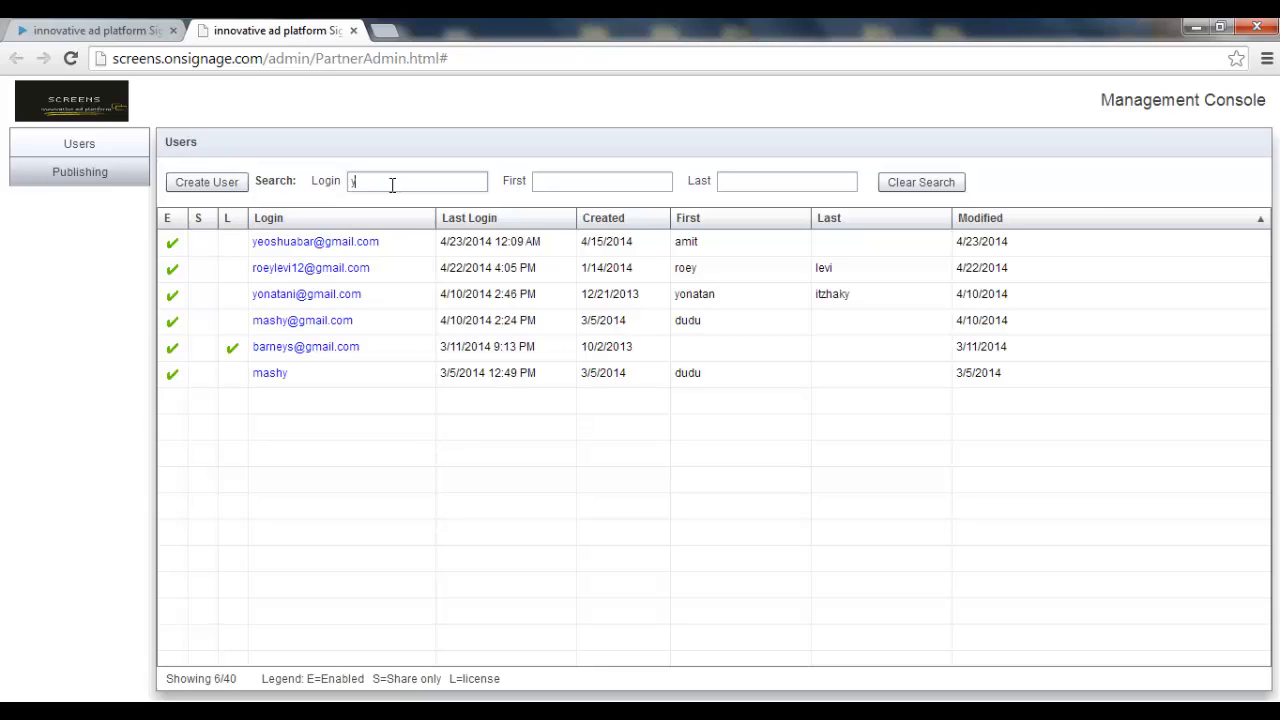
{"action": "type", "text": "y"}
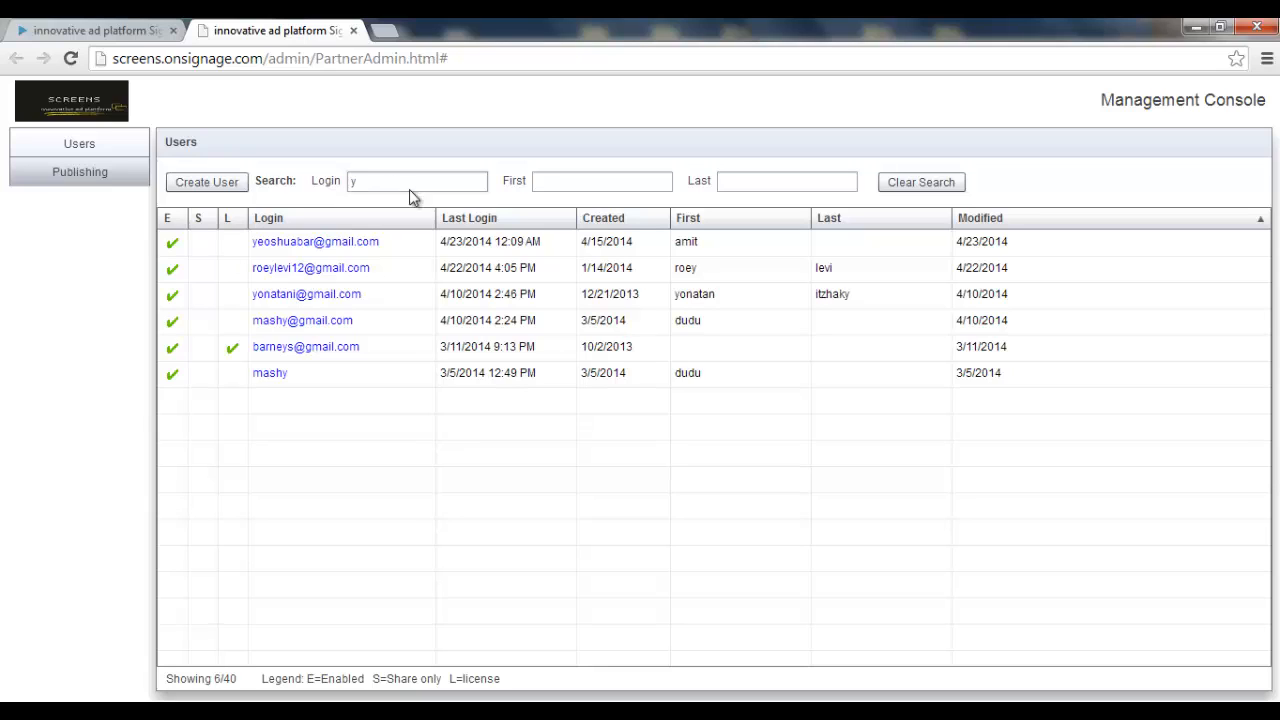
{"action": "mouse_move", "coordinate": [920, 182]}
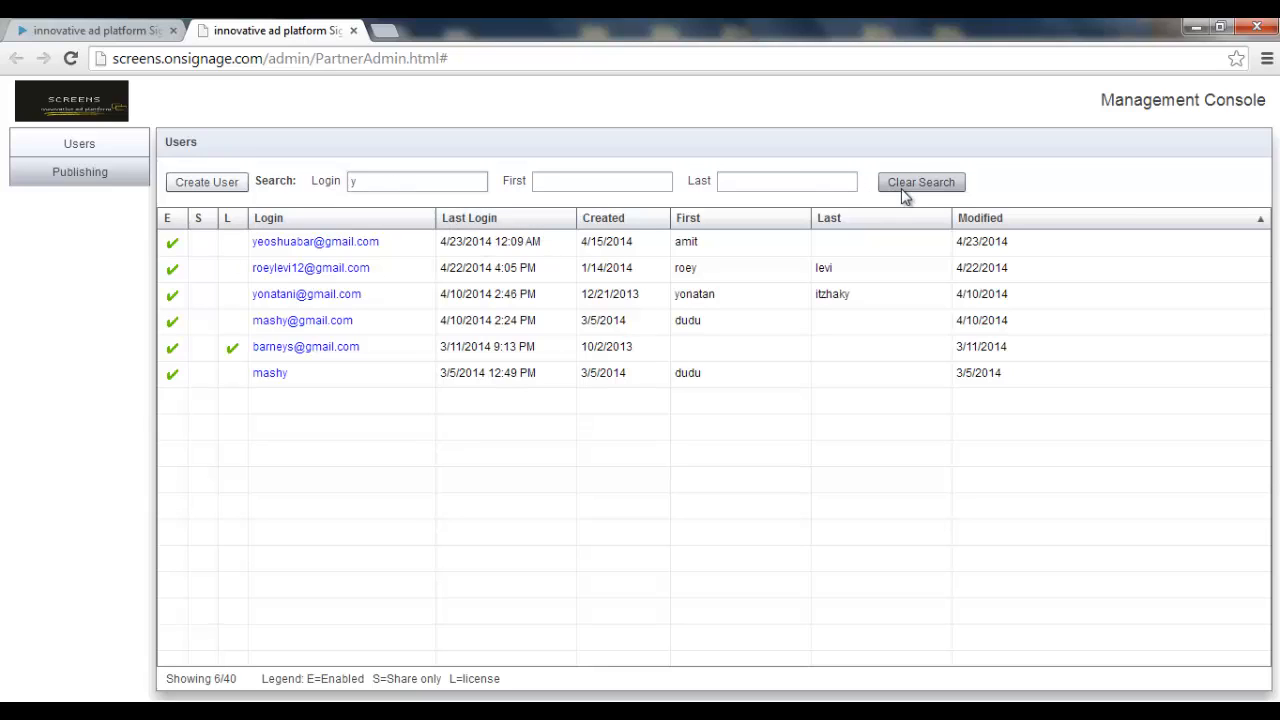
{"action": "left_click", "coordinate": [920, 182]}
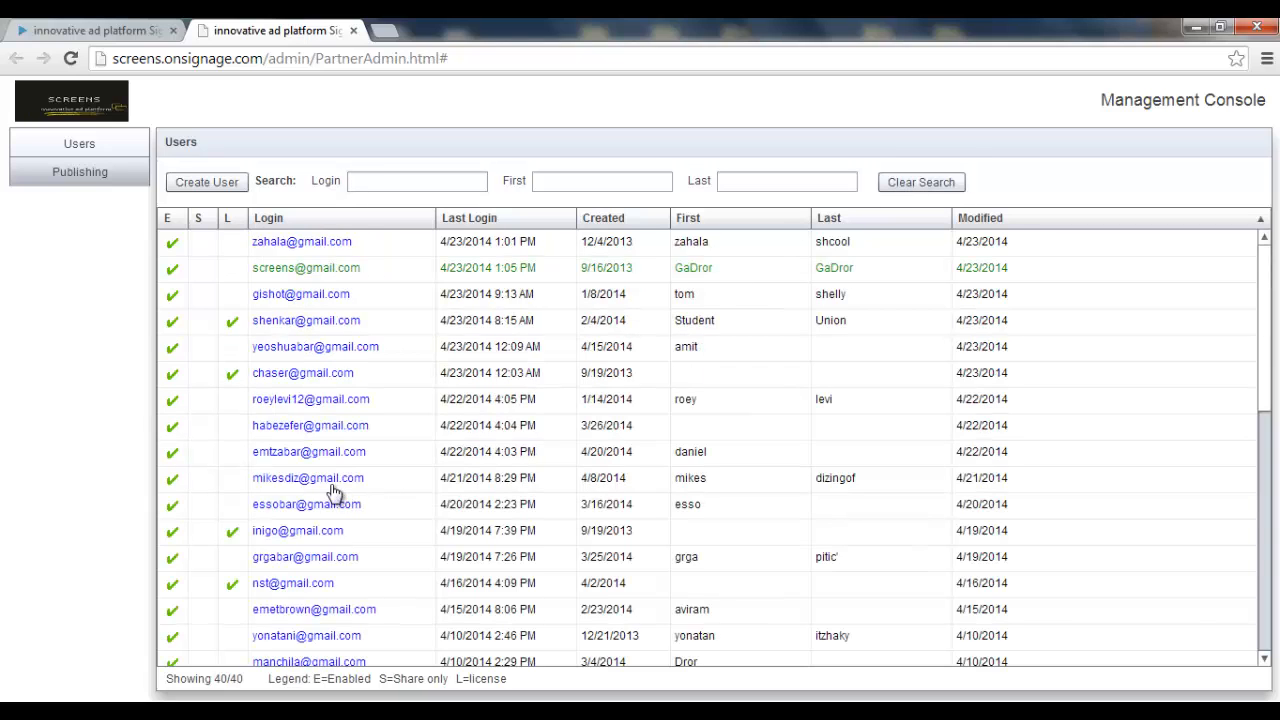
{"action": "mouse_move", "coordinate": [324, 482]}
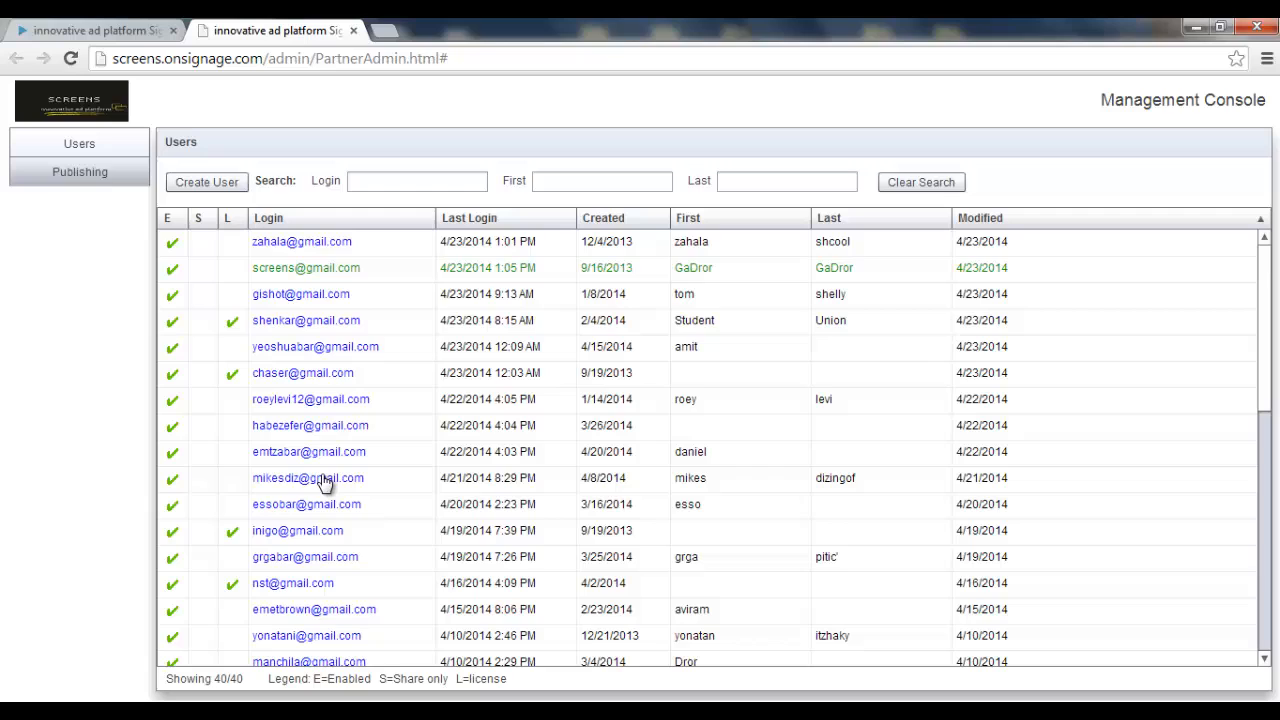
{"action": "mouse_move", "coordinate": [318, 482]}
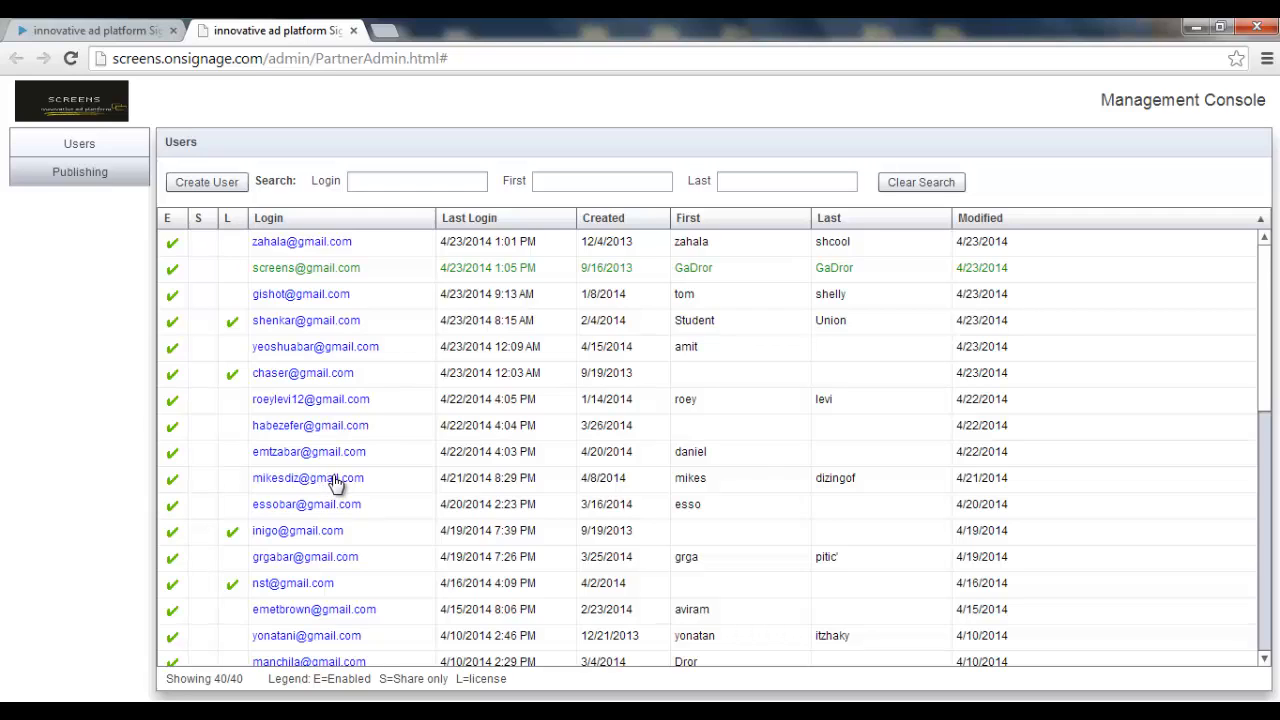
{"action": "left_click", "coordinate": [308, 478]}
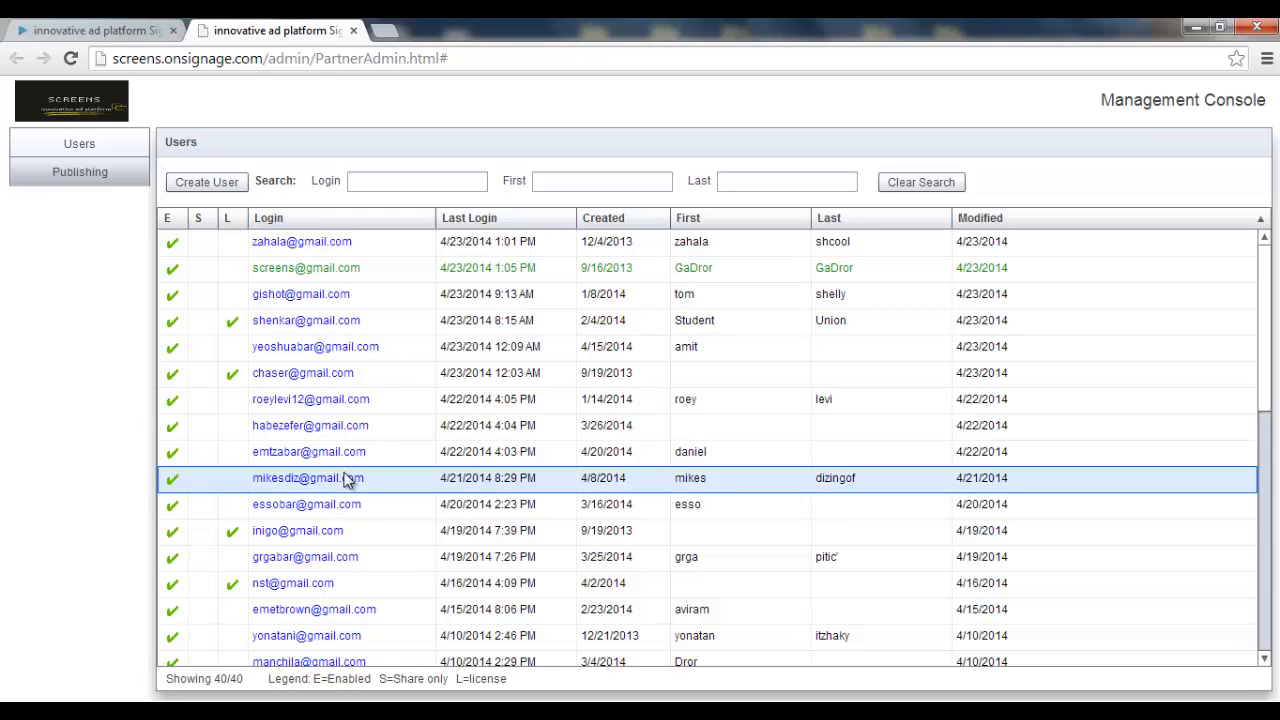
{"action": "mouse_move", "coordinate": [360, 482]}
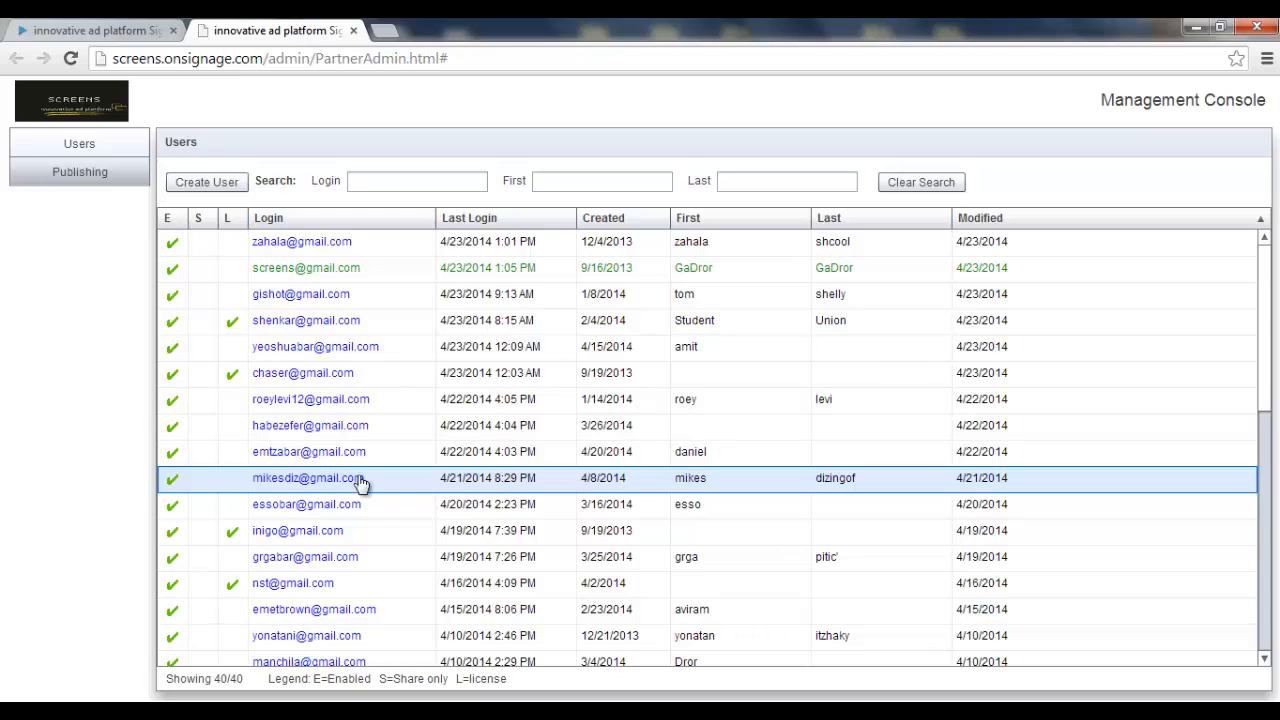
{"action": "mouse_move", "coordinate": [320, 480]}
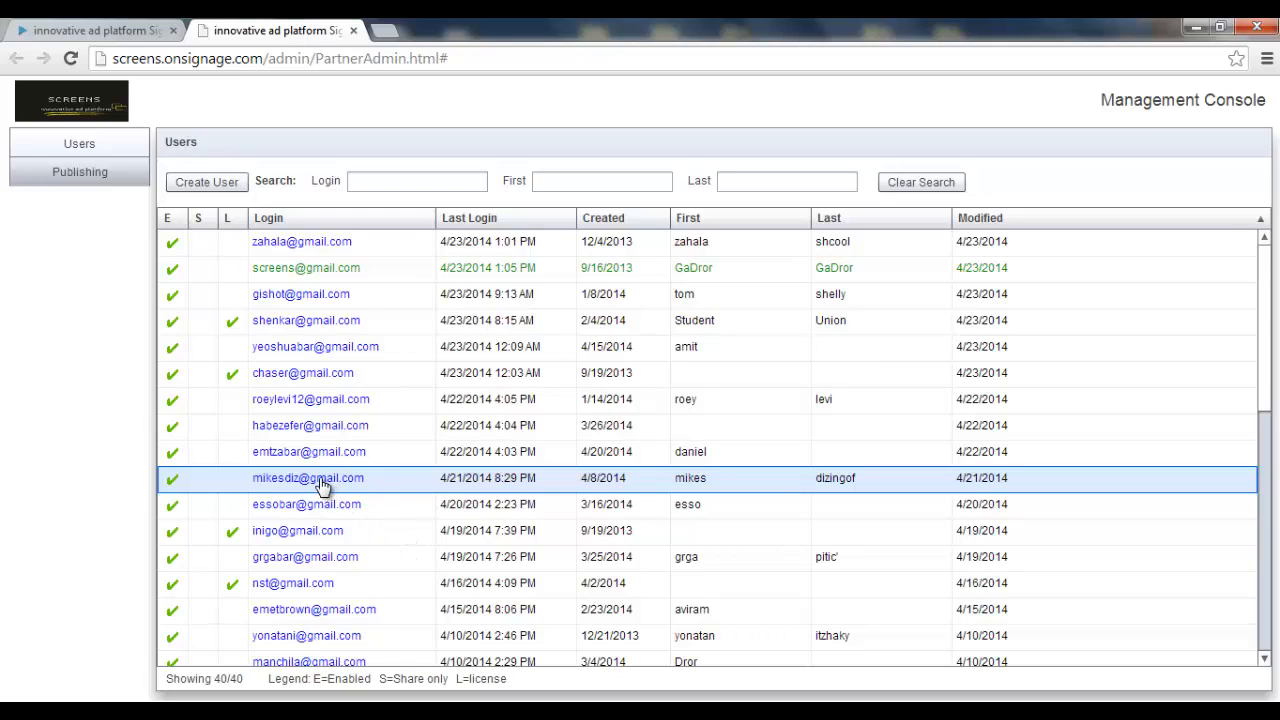
{"action": "left_click", "coordinate": [308, 478]}
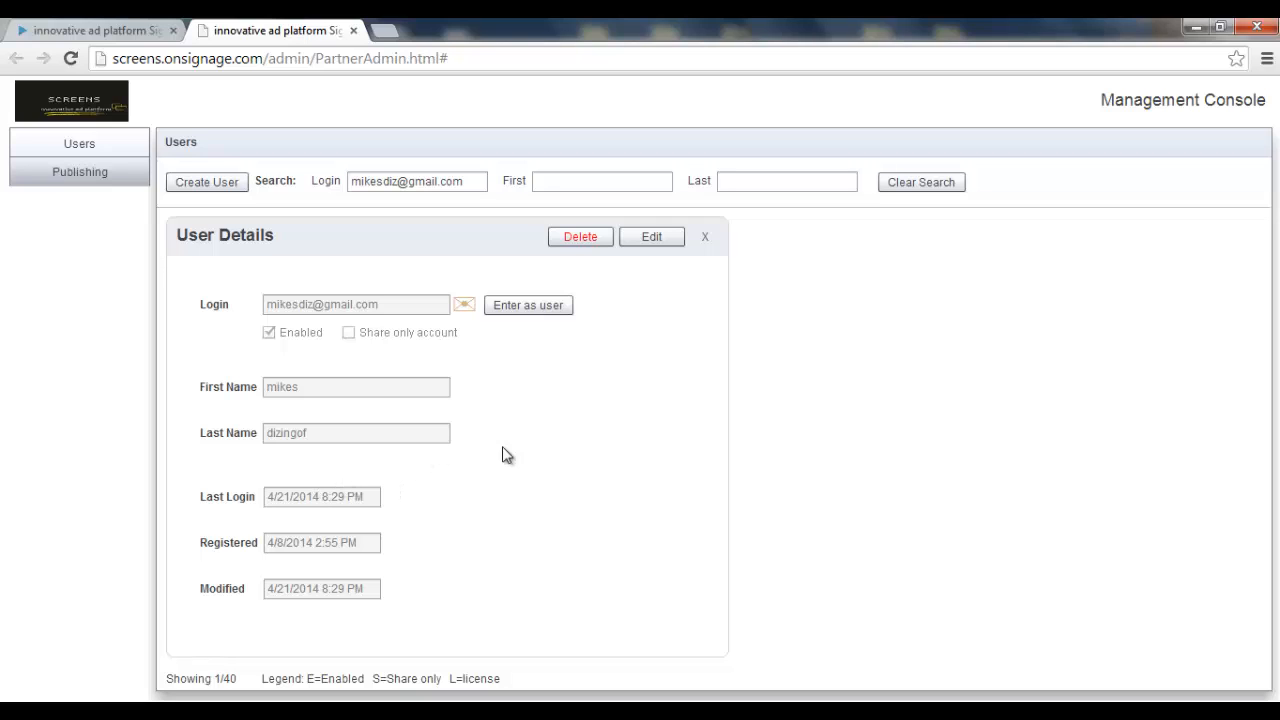
{"action": "mouse_move", "coordinate": [590, 404]}
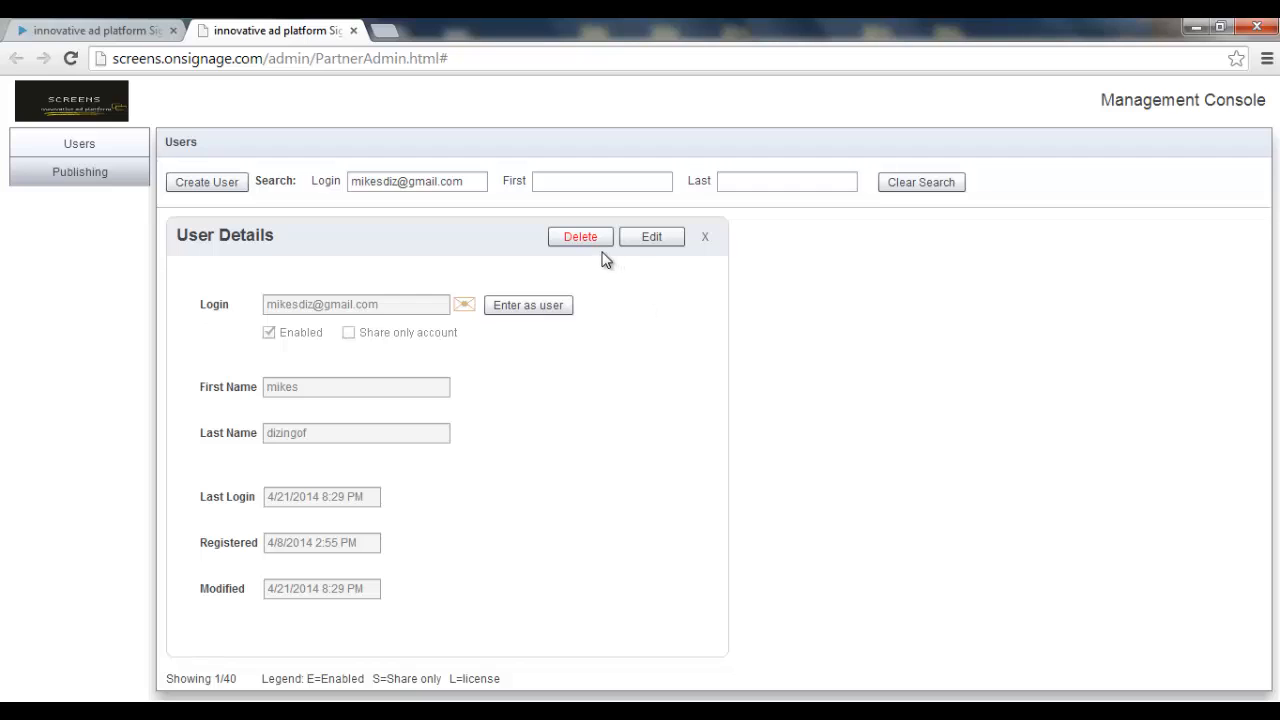
{"action": "mouse_move", "coordinate": [550, 352]}
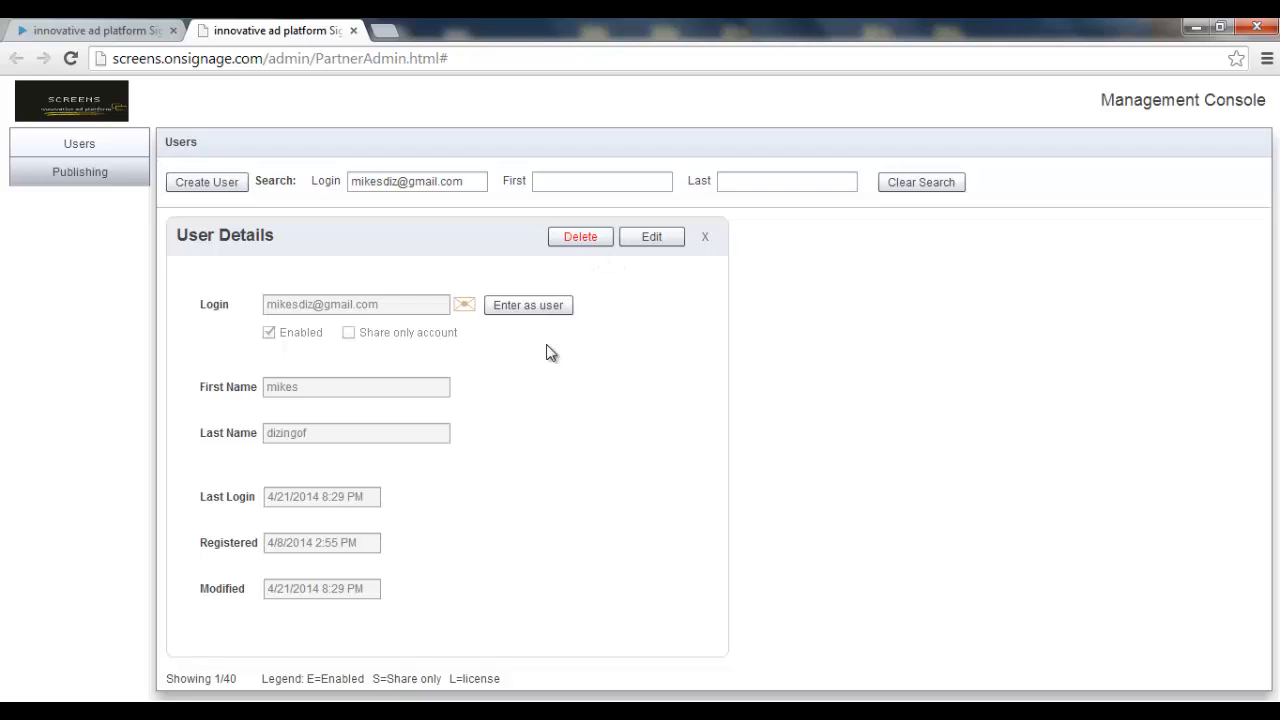
{"action": "mouse_move", "coordinate": [628, 300]}
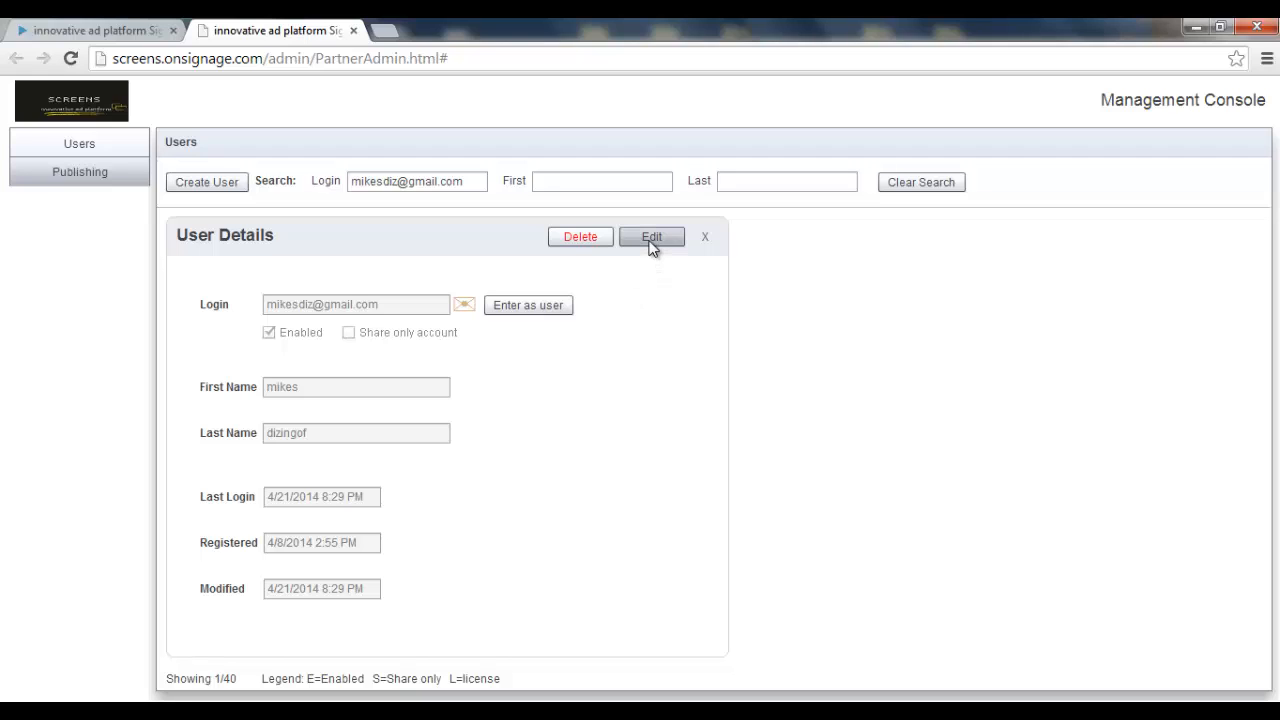
{"action": "mouse_move", "coordinate": [660, 248]}
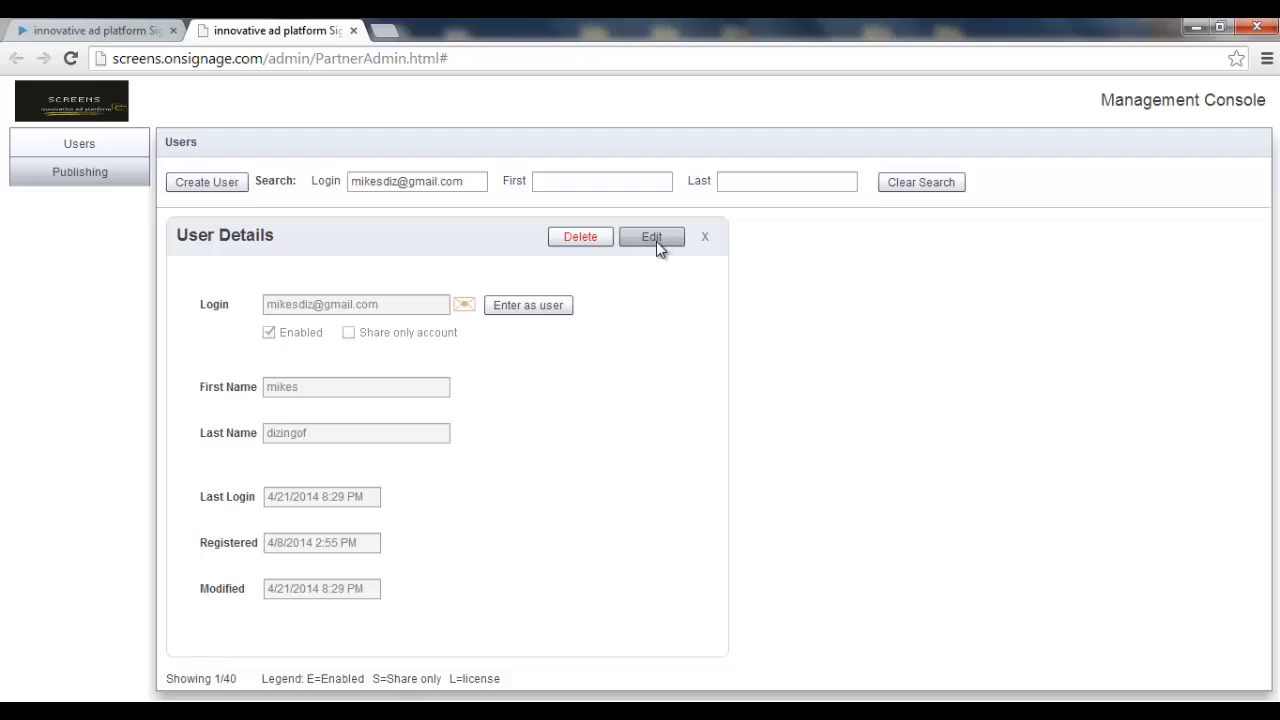
{"action": "left_click", "coordinate": [652, 236]}
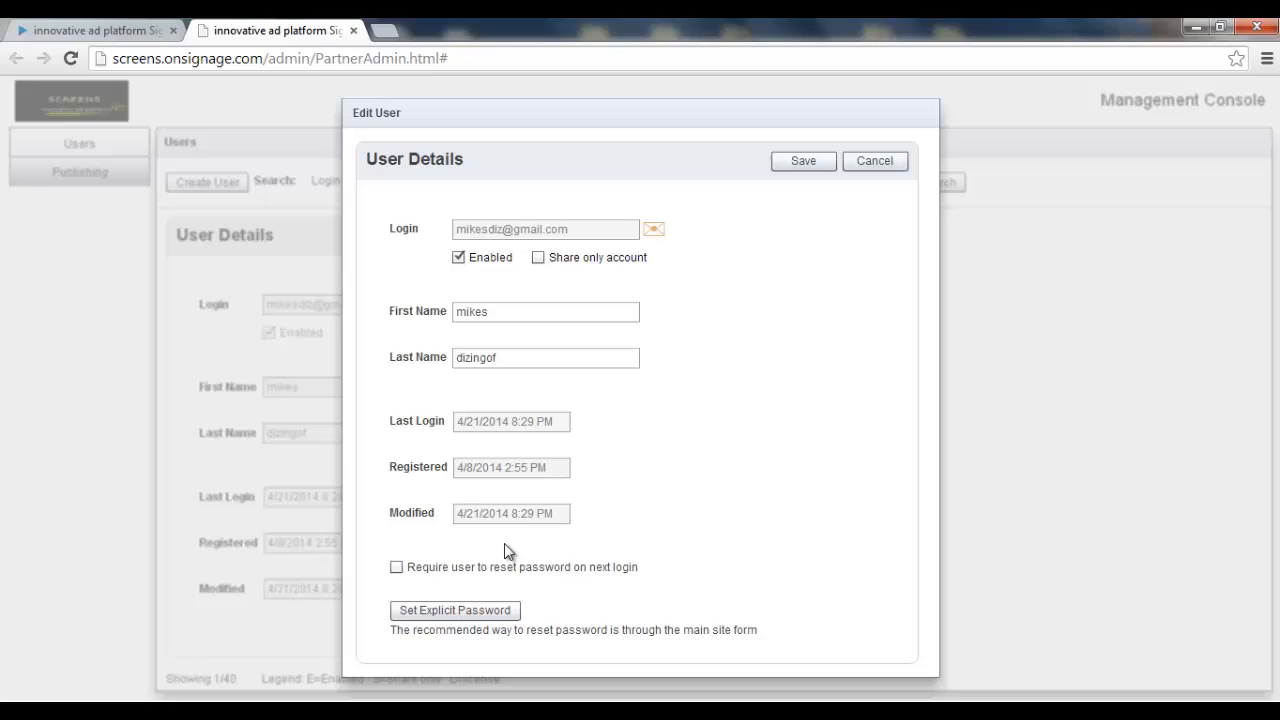
{"action": "mouse_move", "coordinate": [504, 548]}
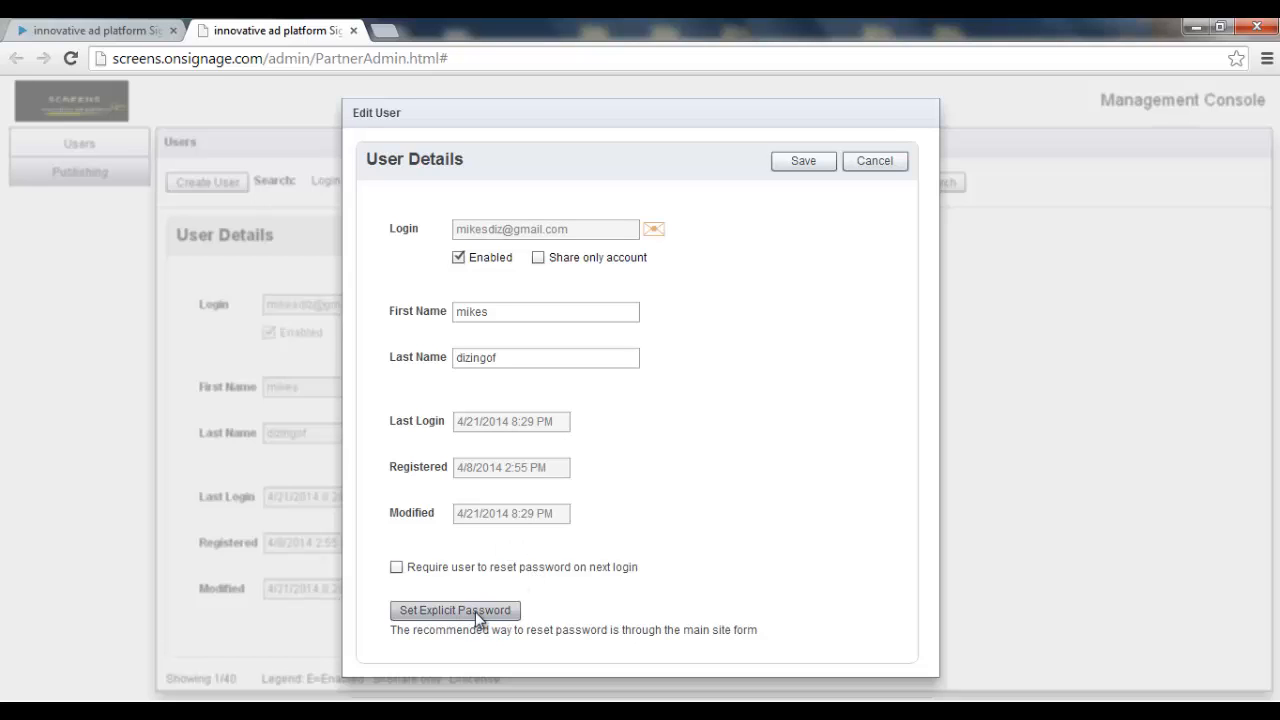
- Reveal the Set Explicit Password fields, then cancel the edit without saving
{"action": "left_click", "coordinate": [456, 610]}
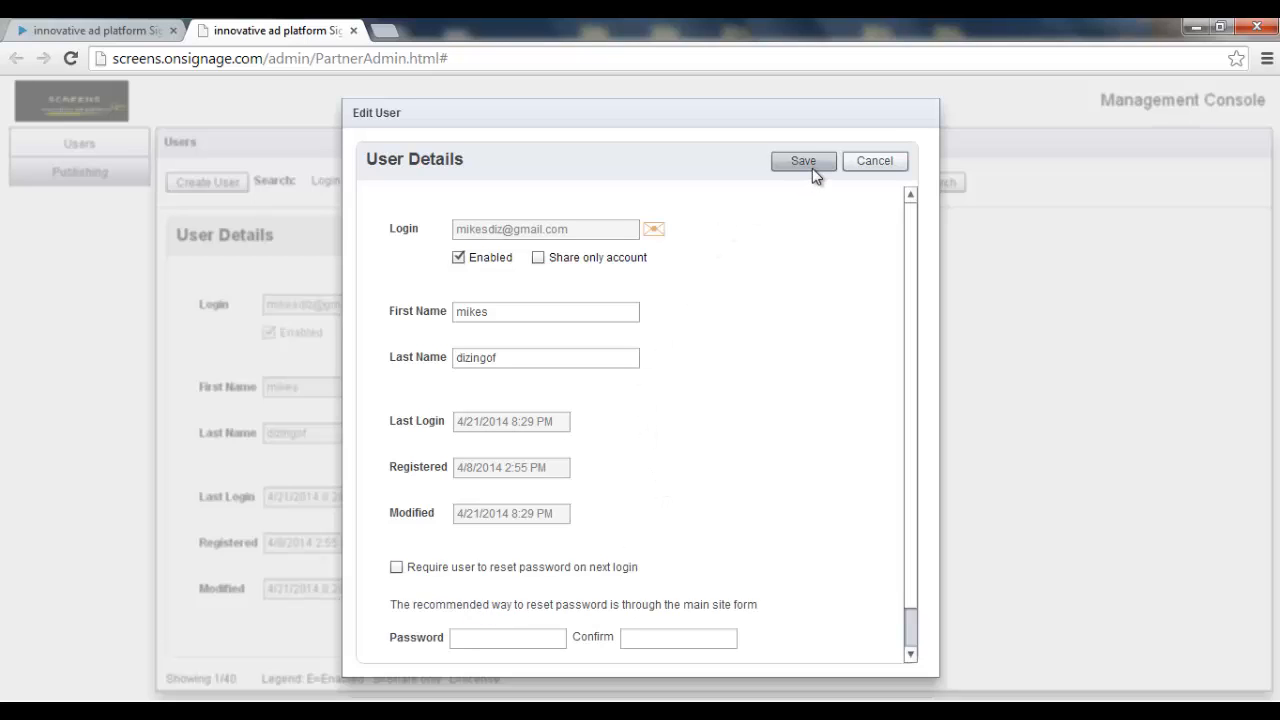
{"action": "mouse_move", "coordinate": [852, 204]}
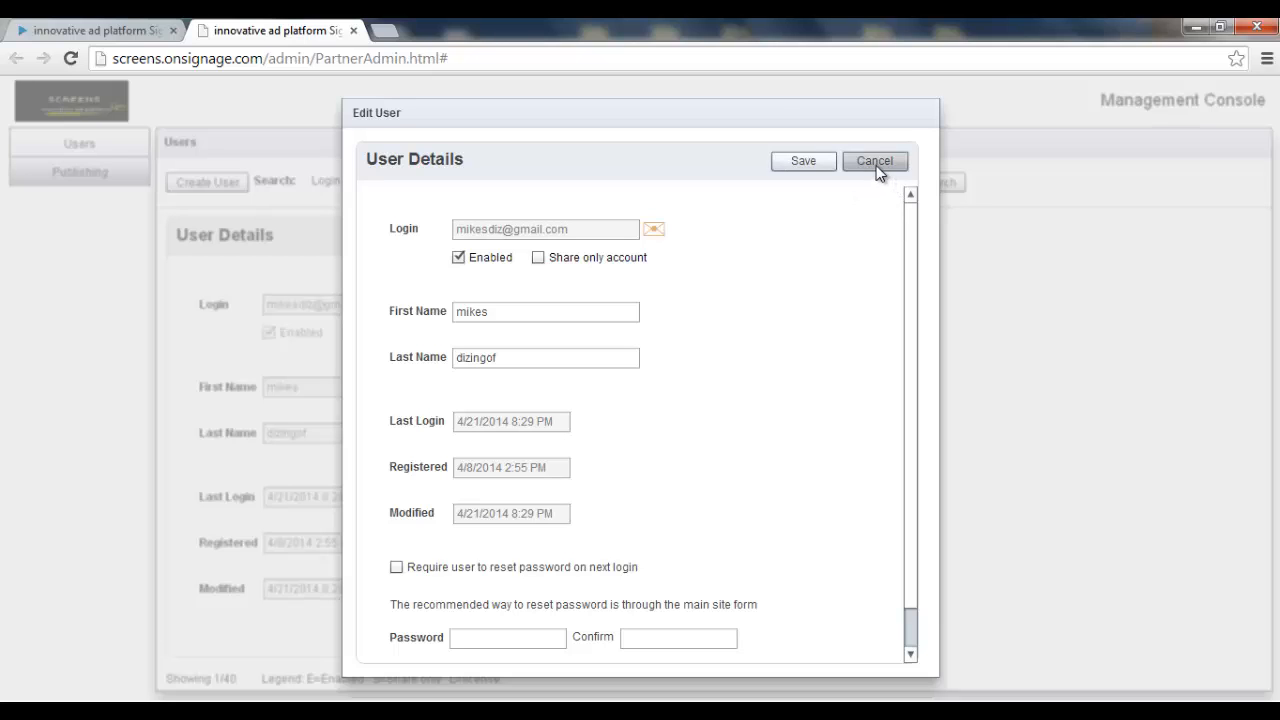
{"action": "left_click", "coordinate": [874, 160]}
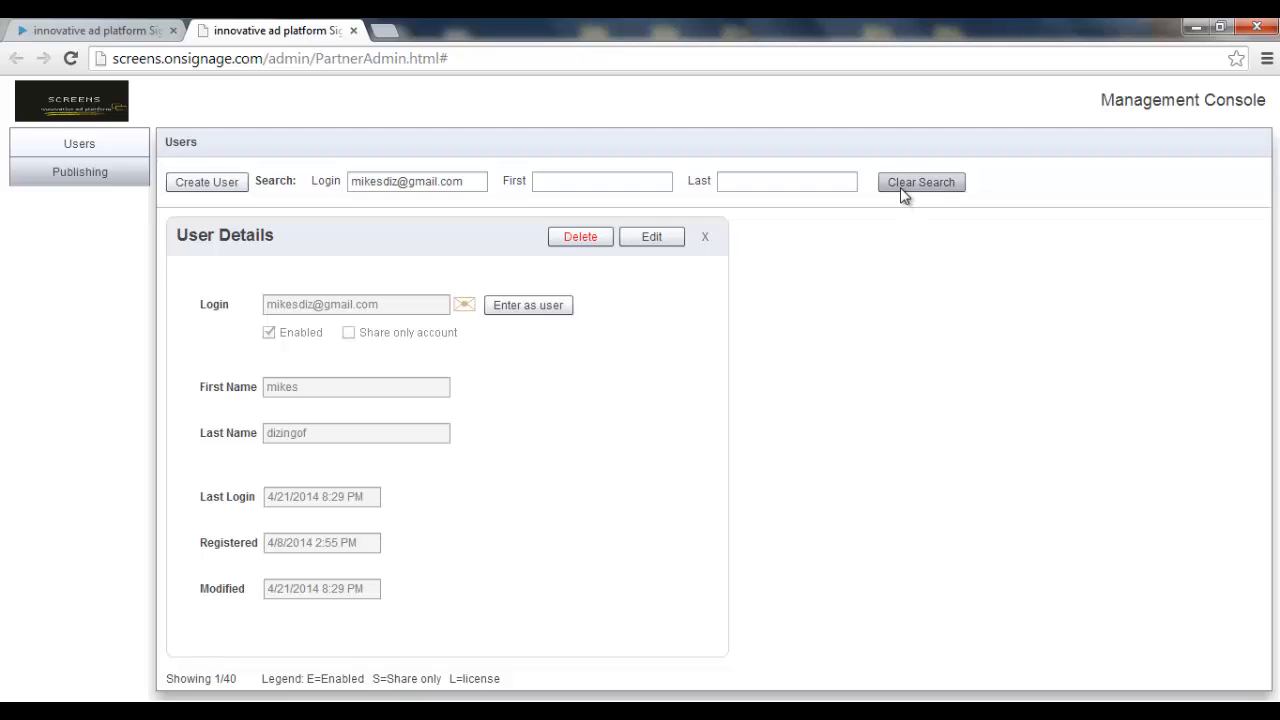
- Clear the search to list all 40 users and start a blank Create User form
{"action": "left_click", "coordinate": [920, 182]}
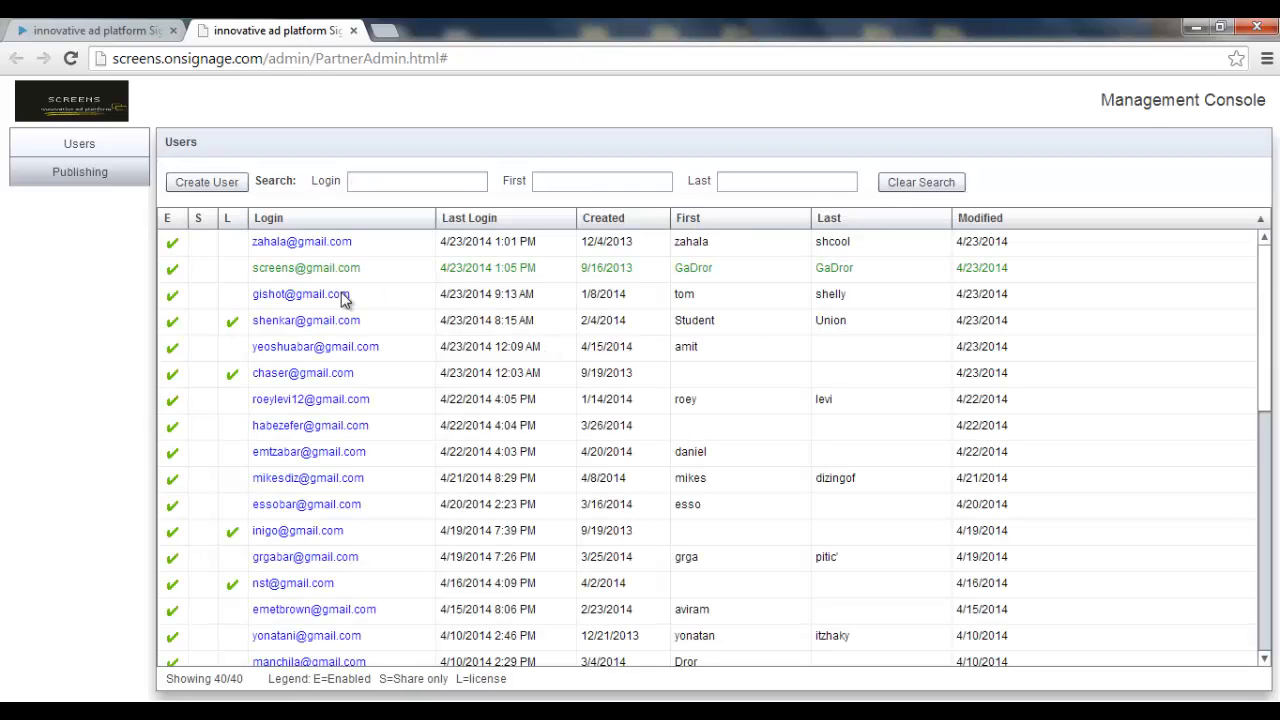
{"action": "mouse_move", "coordinate": [500, 320]}
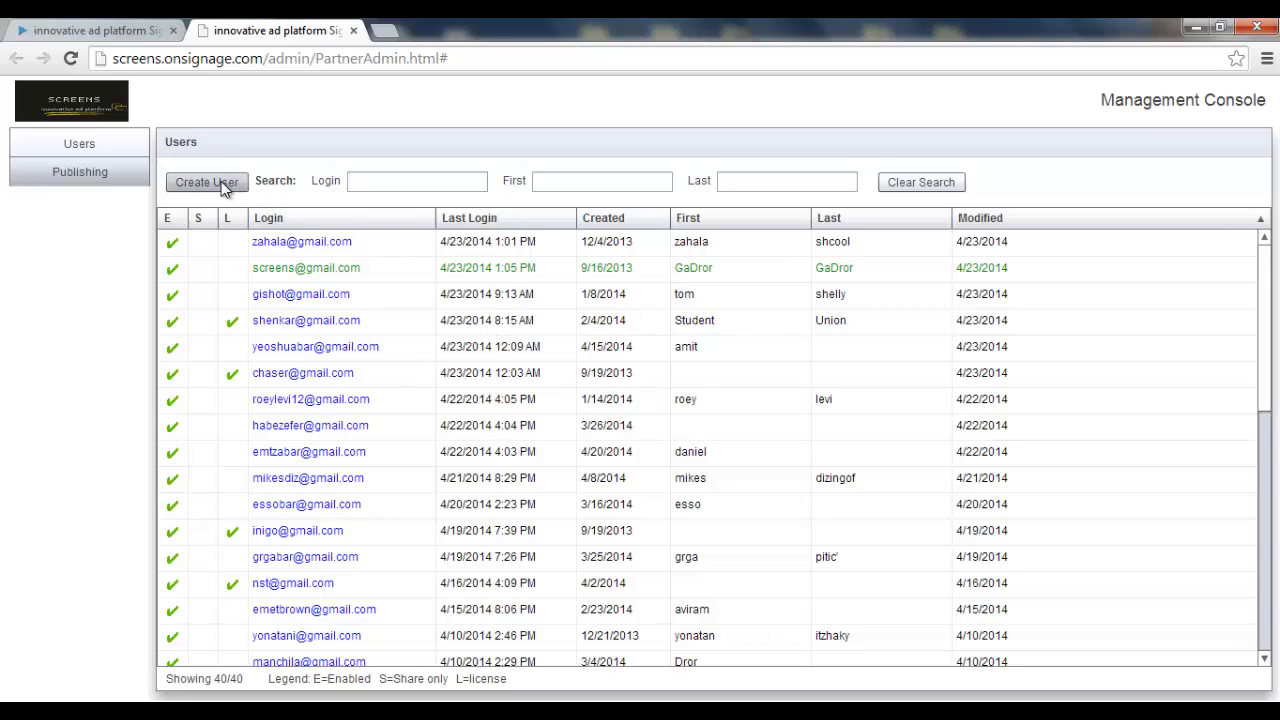
{"action": "left_click", "coordinate": [206, 180]}
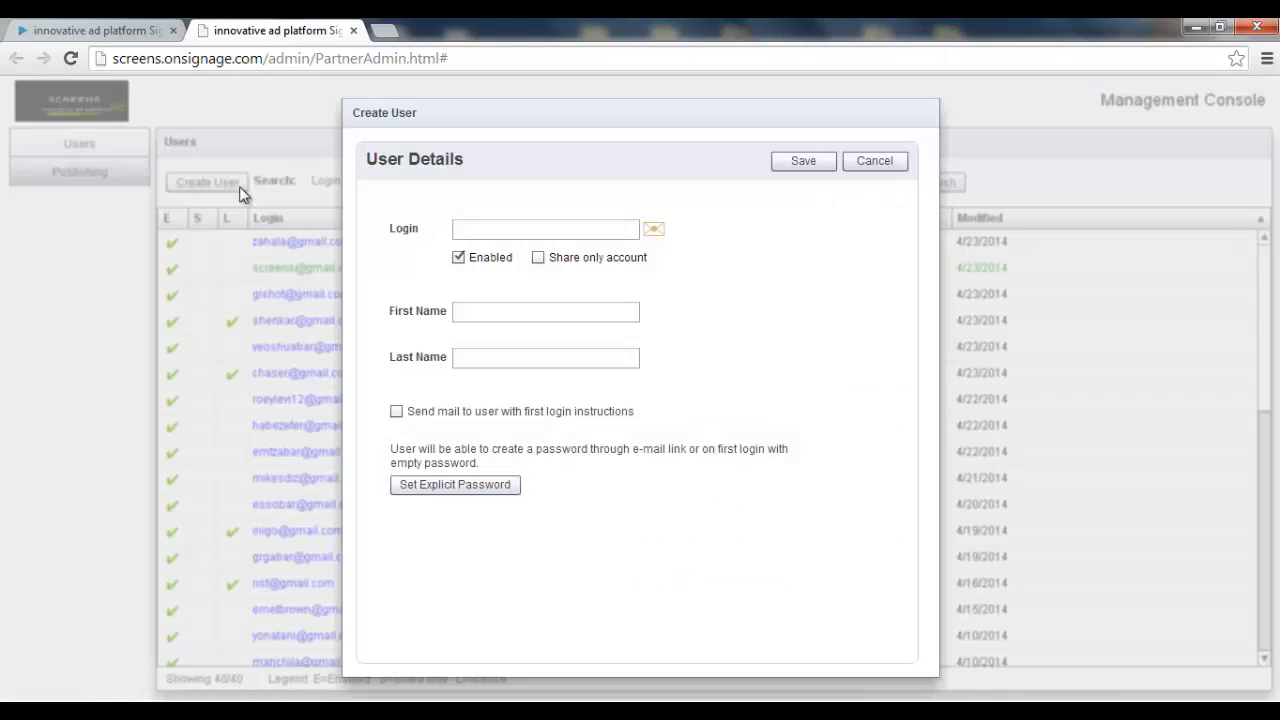
- Focus the new user's Login field, then cancel Create User, leaving the 40-user list
{"action": "left_click", "coordinate": [544, 228]}
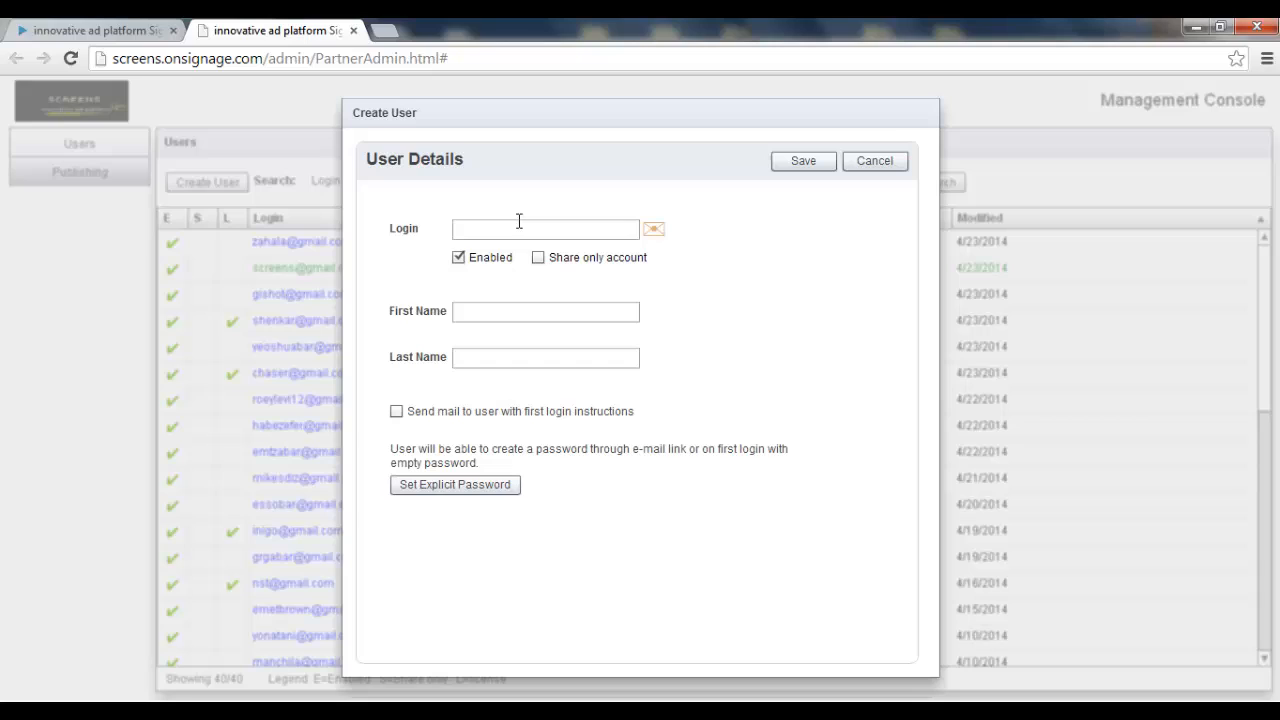
{"action": "mouse_move", "coordinate": [536, 228]}
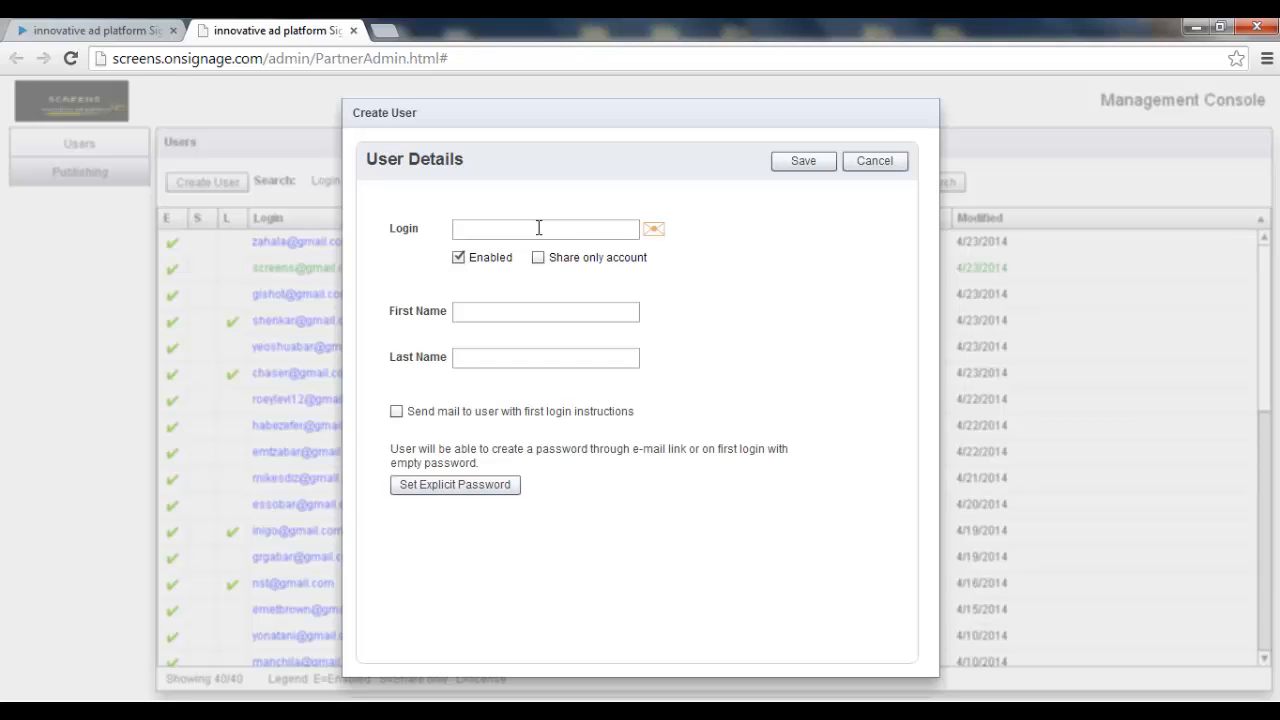
{"action": "mouse_move", "coordinate": [472, 232]}
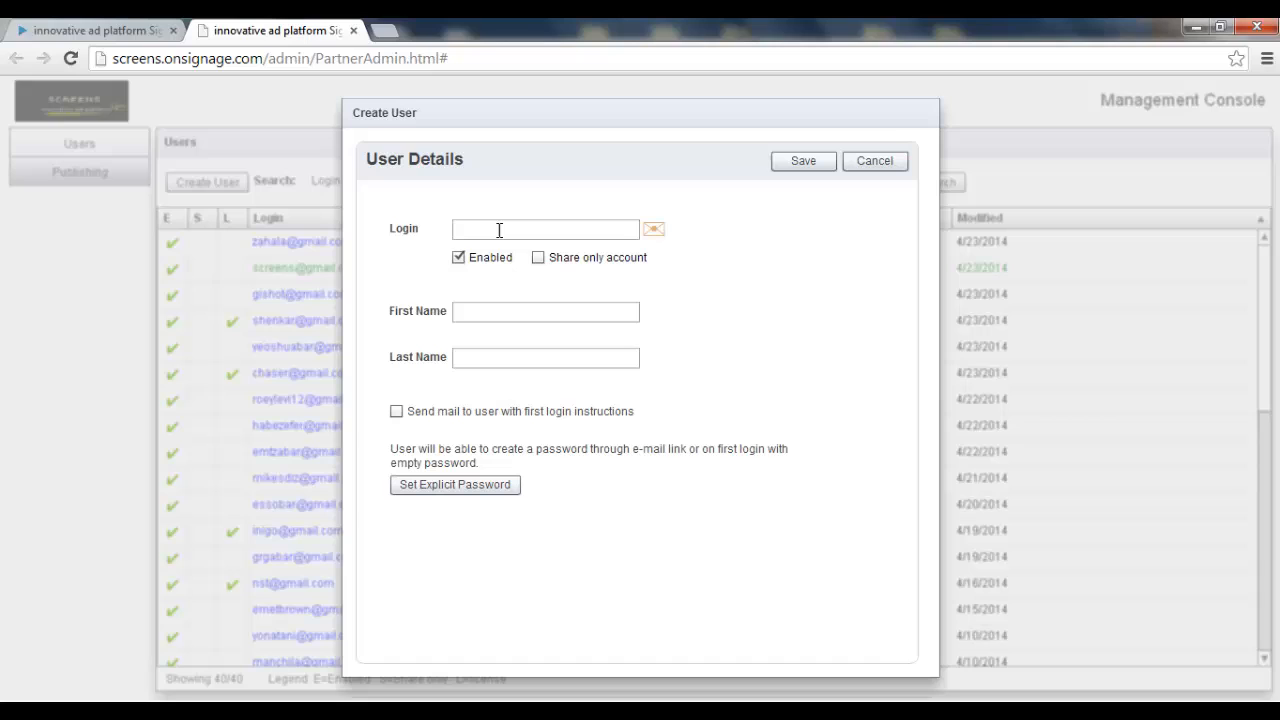
{"action": "mouse_move", "coordinate": [508, 232]}
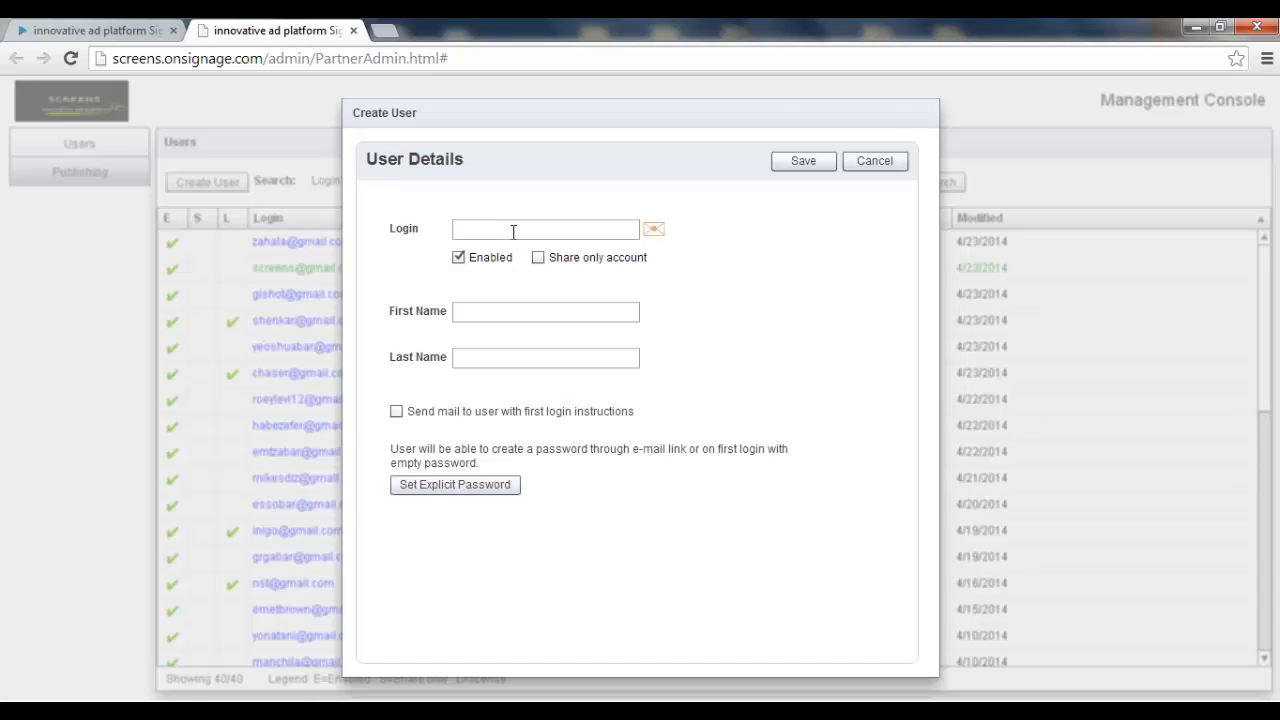
{"action": "left_click", "coordinate": [544, 228]}
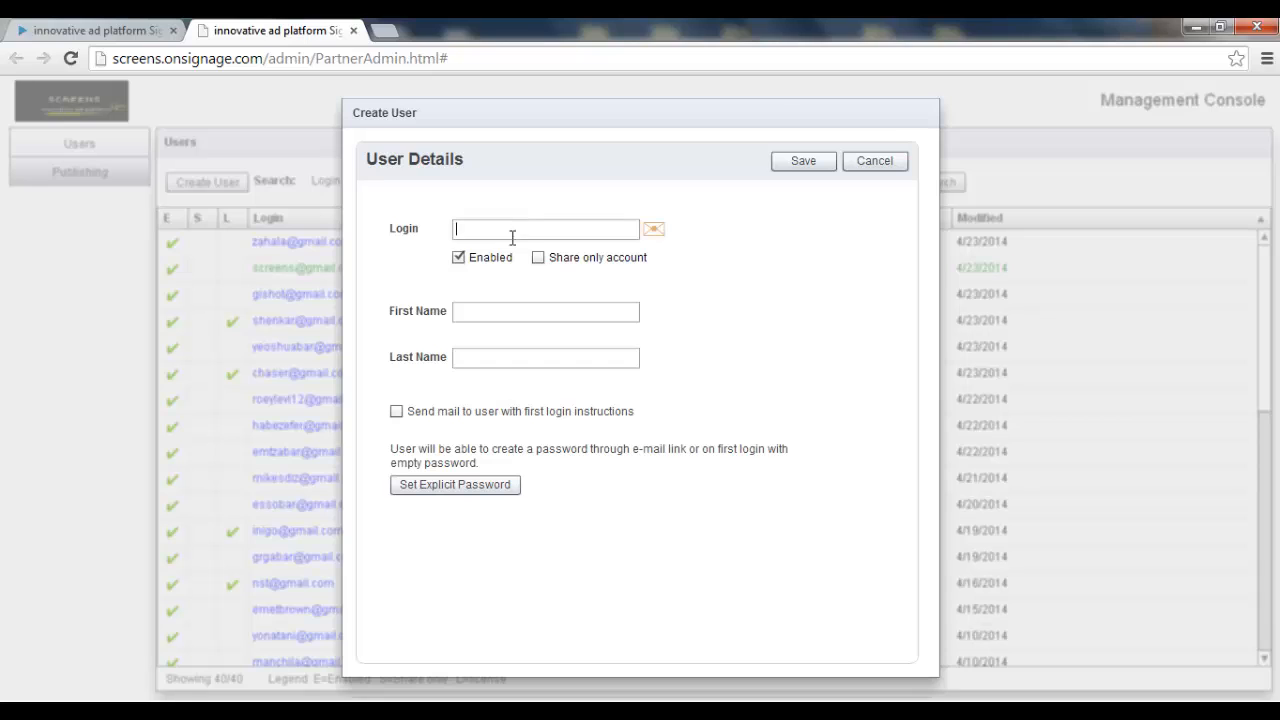
{"action": "mouse_move", "coordinate": [504, 390]}
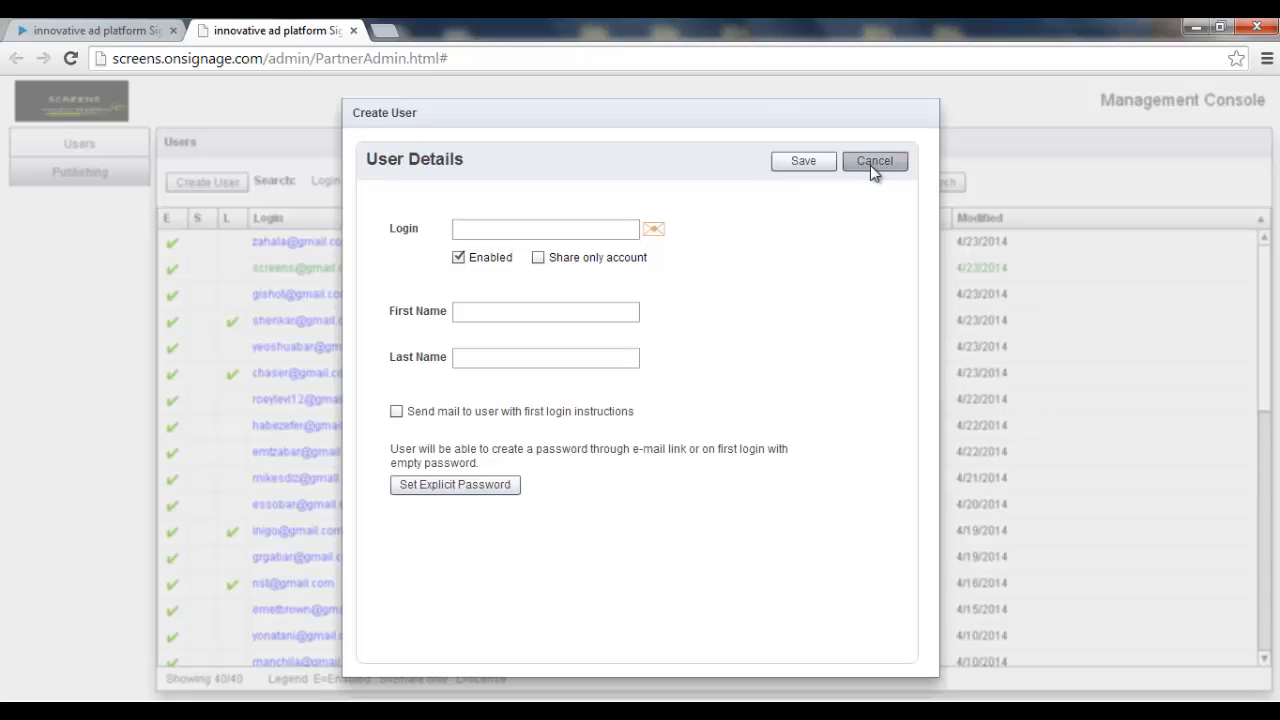
{"action": "left_click", "coordinate": [874, 160]}
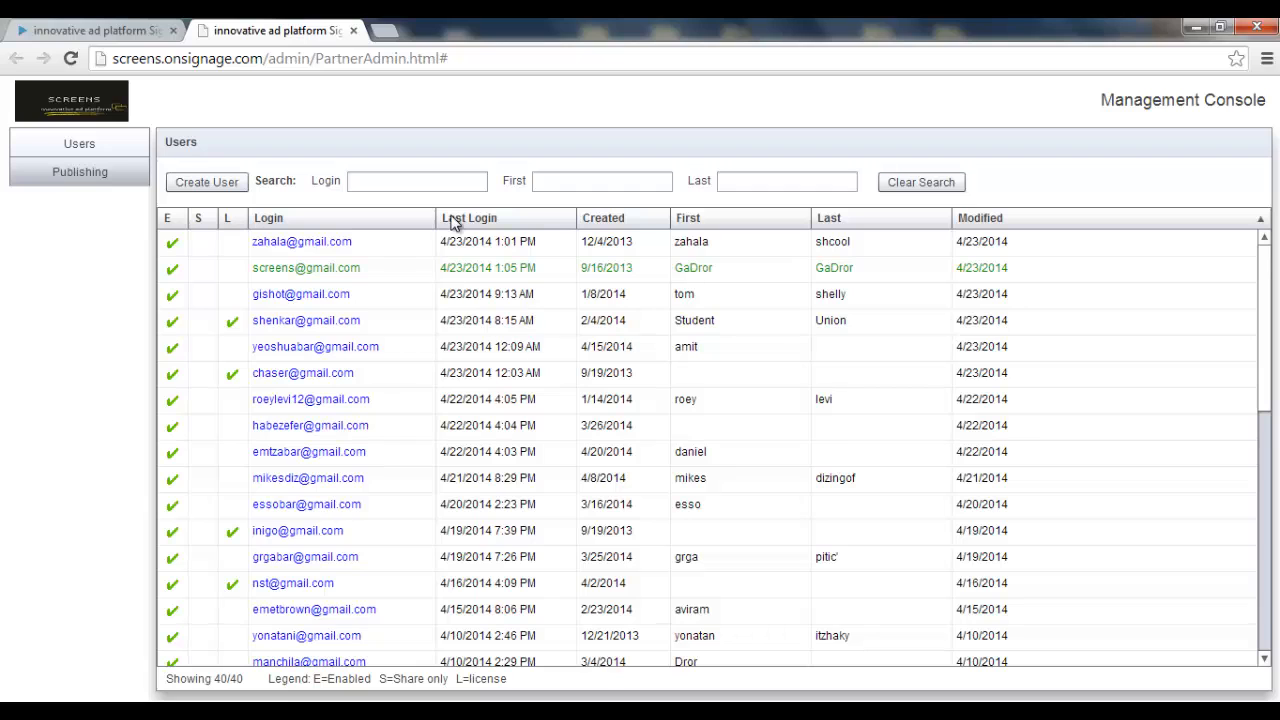
{"action": "mouse_move", "coordinate": [258, 324]}
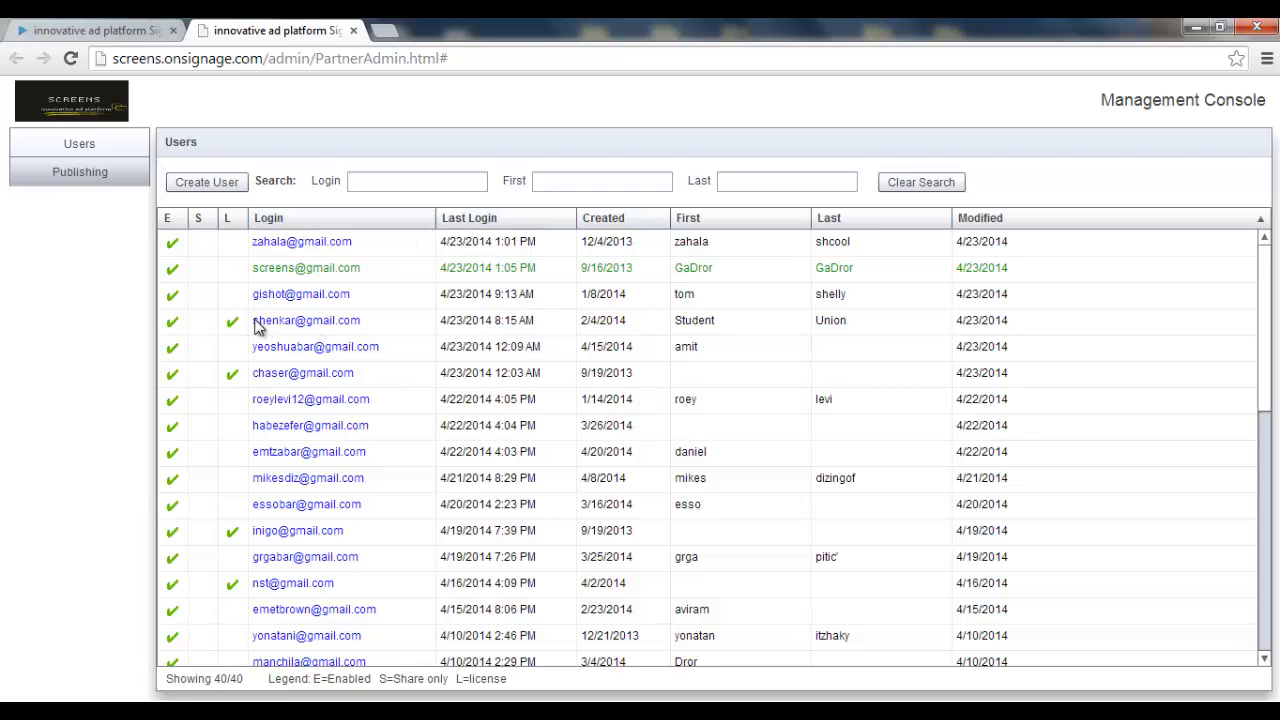
{"action": "mouse_move", "coordinate": [470, 346]}
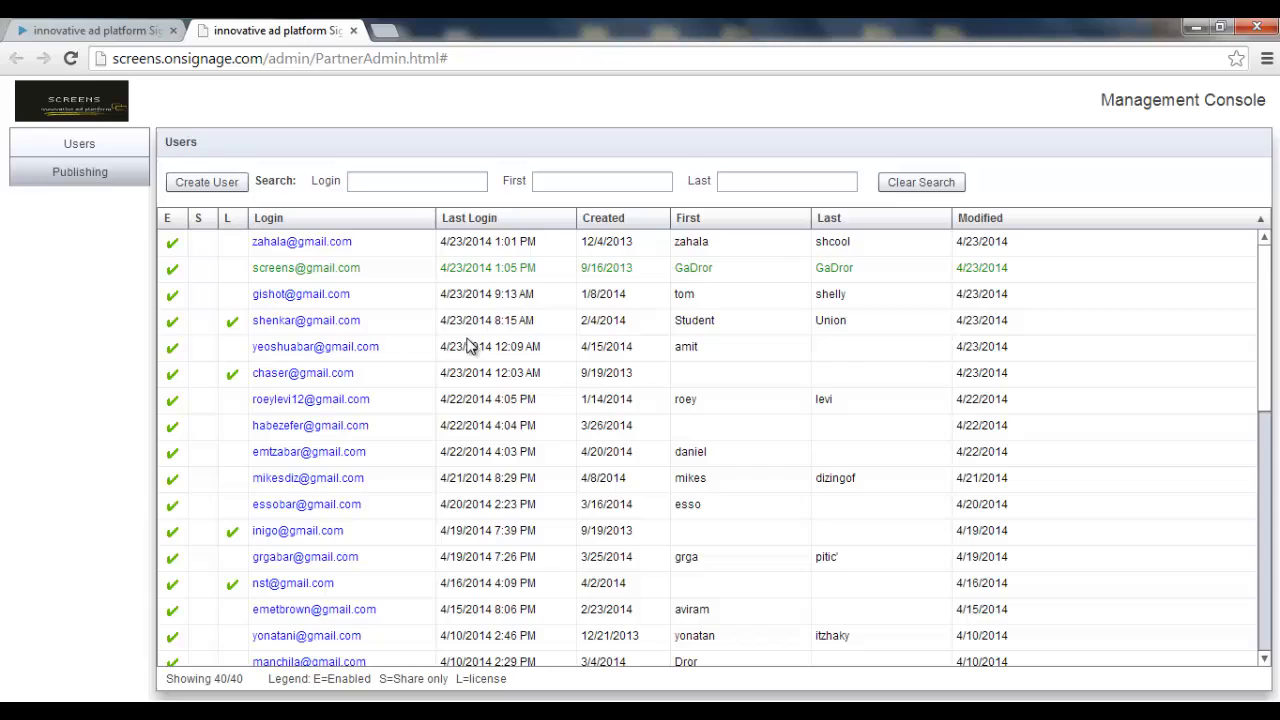
{"action": "mouse_move", "coordinate": [438, 276]}
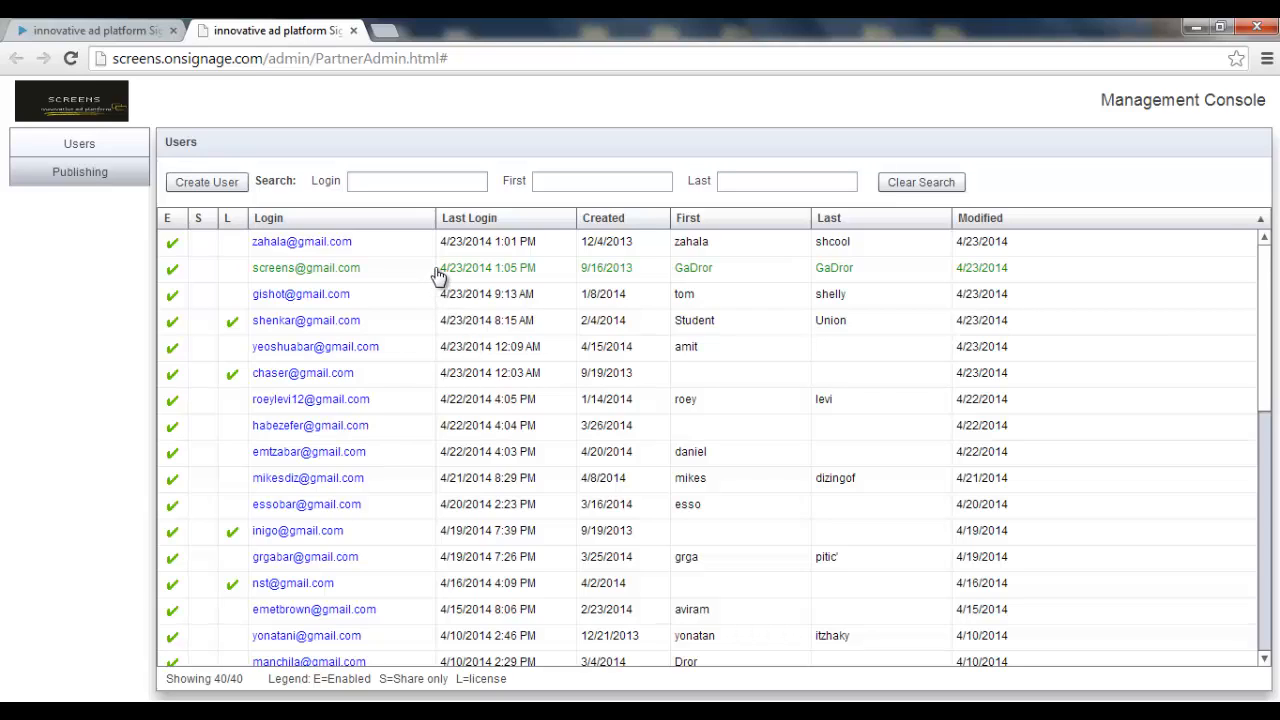
{"action": "mouse_move", "coordinate": [446, 260]}
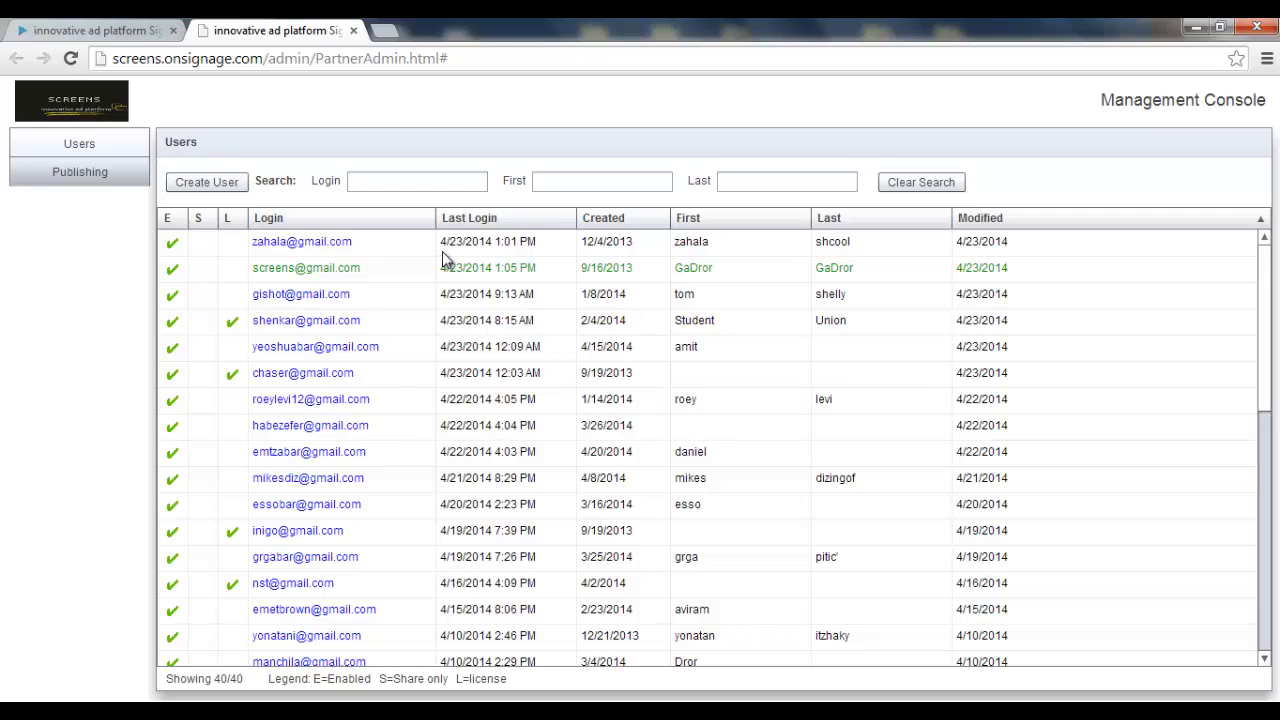
{"action": "mouse_move", "coordinate": [484, 300]}
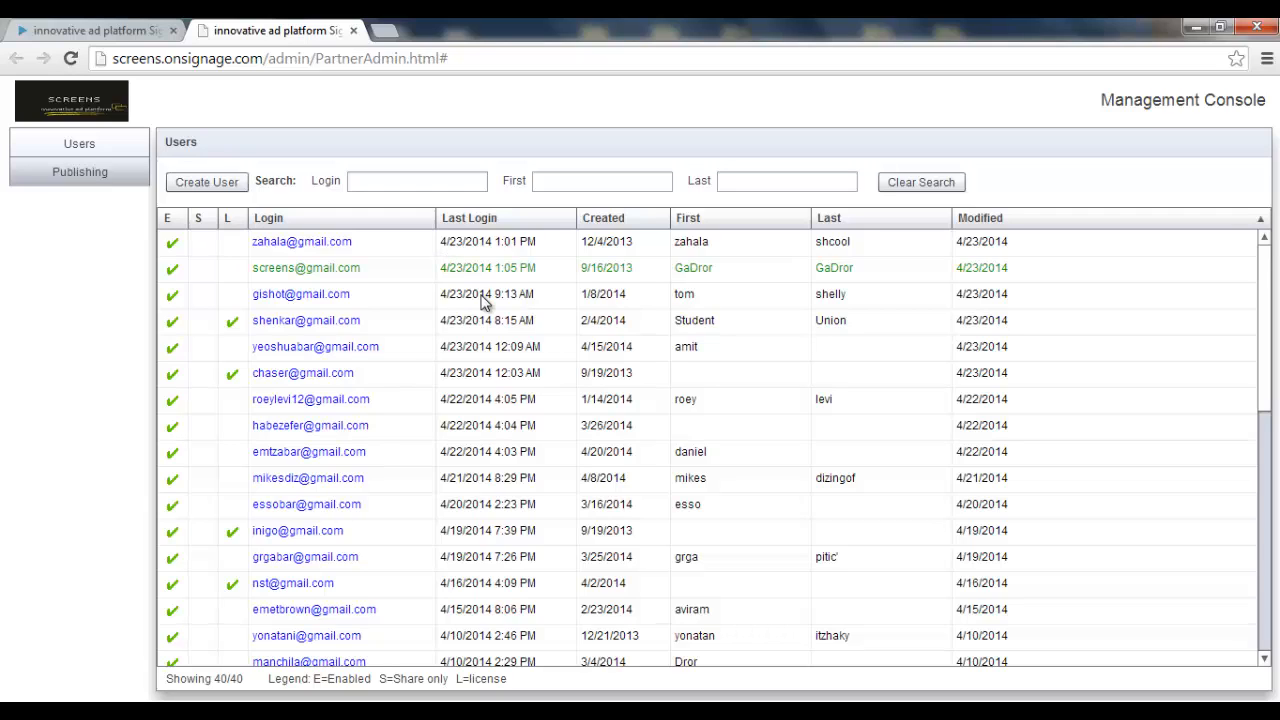